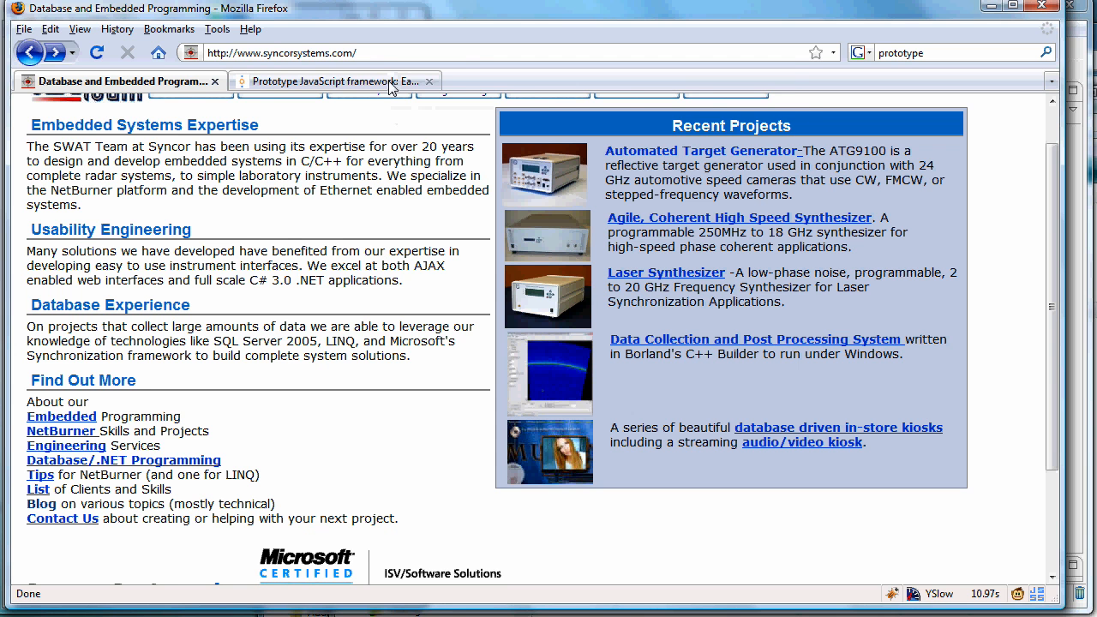
# Flip between the Prototype framework site and the Syncor Systems site tabs.
pyautogui.click(334, 80)
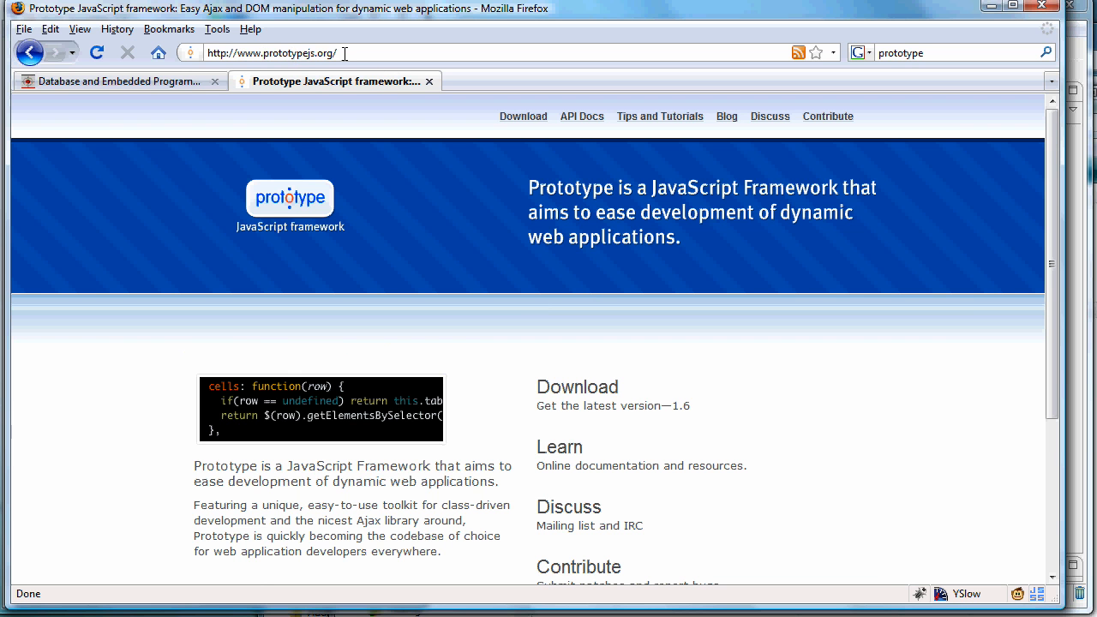
pyautogui.moveTo(206, 67)
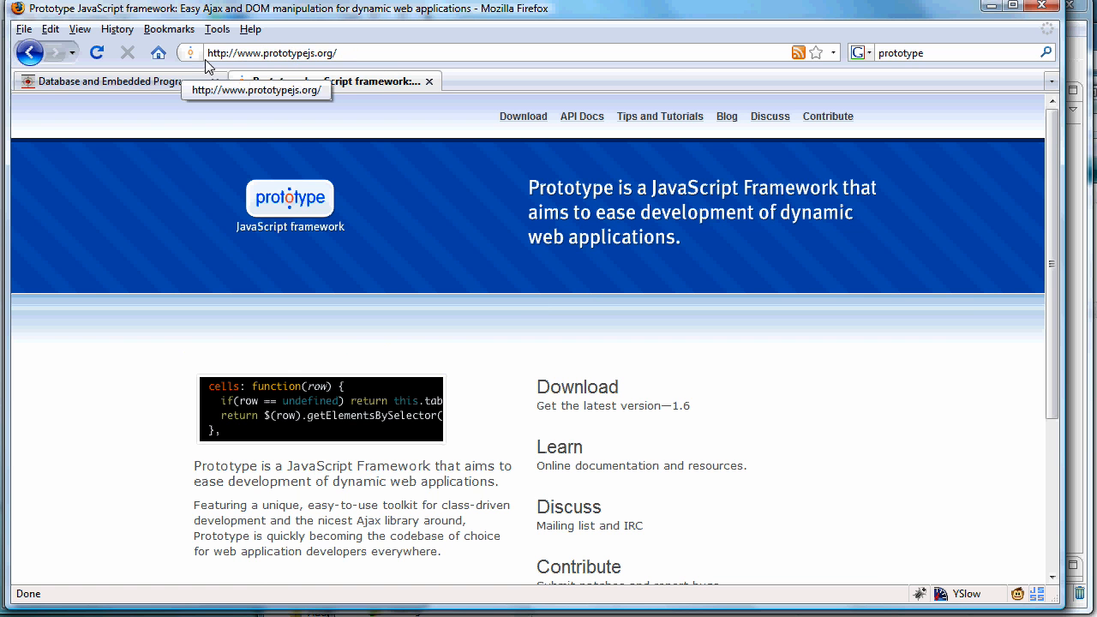
pyautogui.click(120, 81)
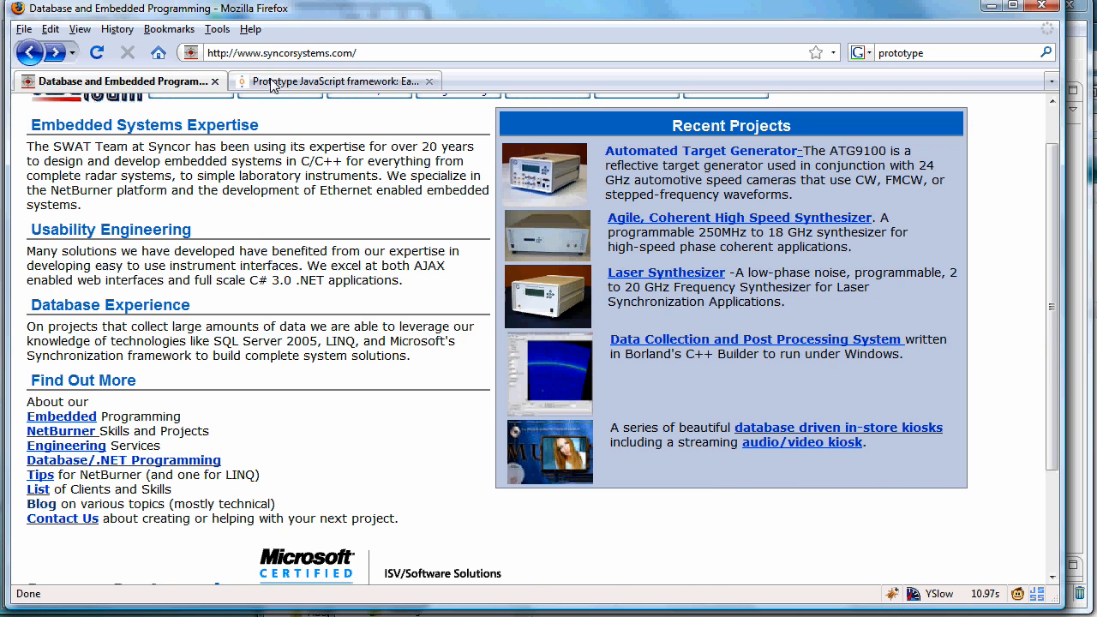
pyautogui.click(329, 81)
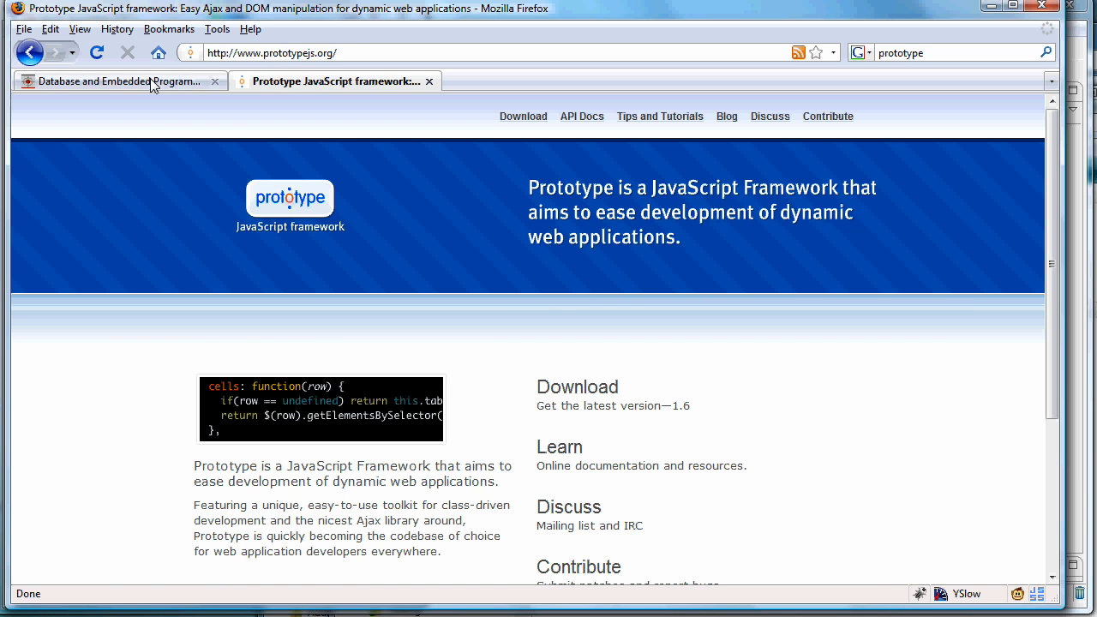
pyautogui.click(120, 80)
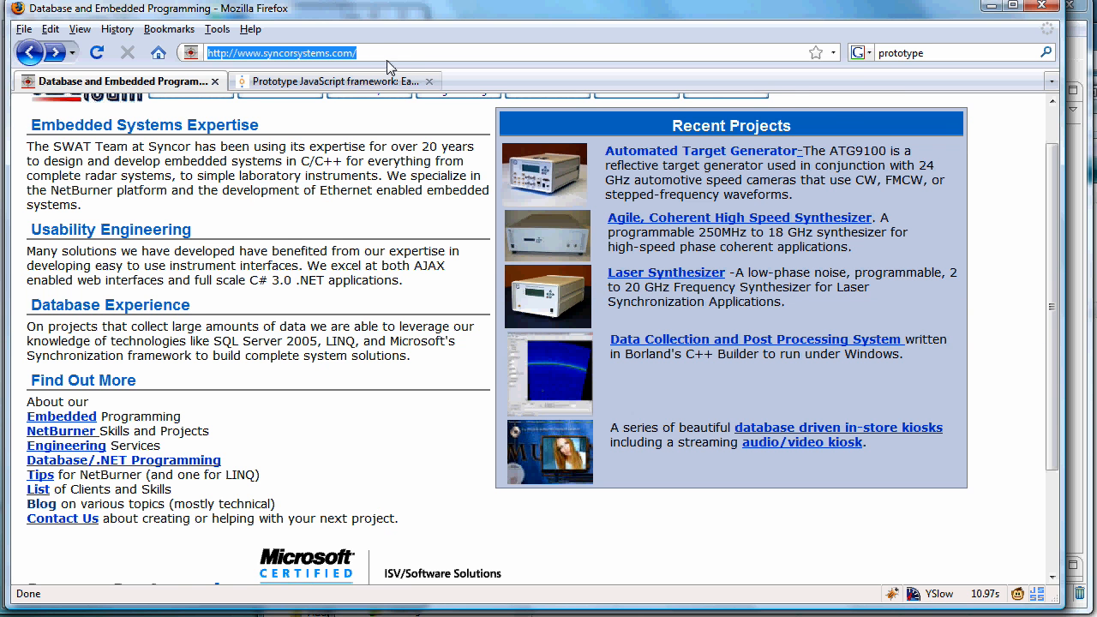
pyautogui.write('19')
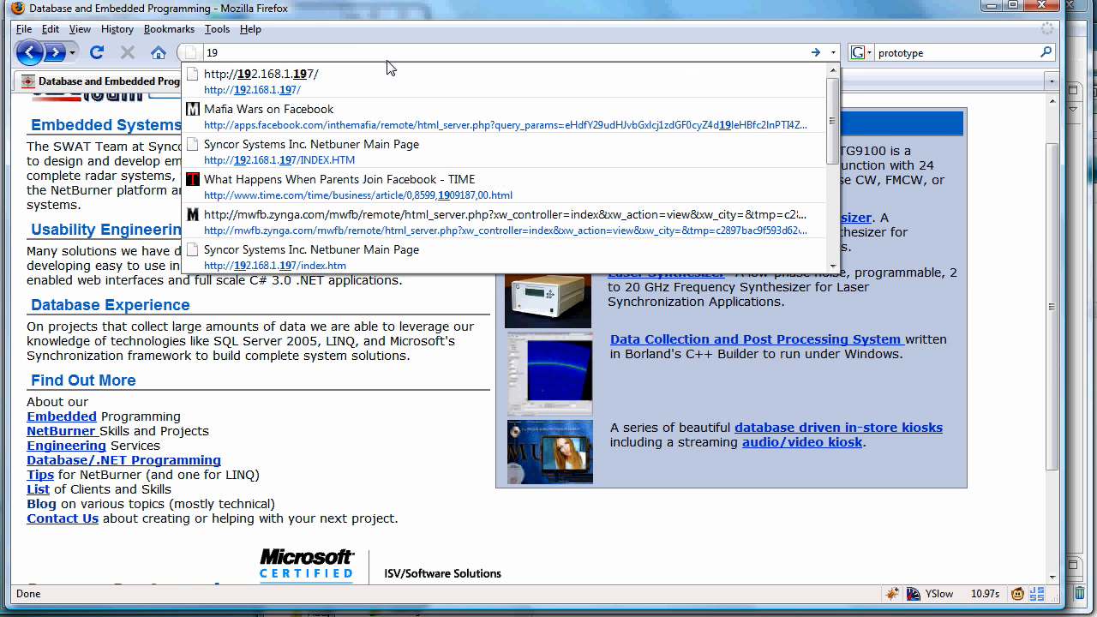
pyautogui.click(279, 161)
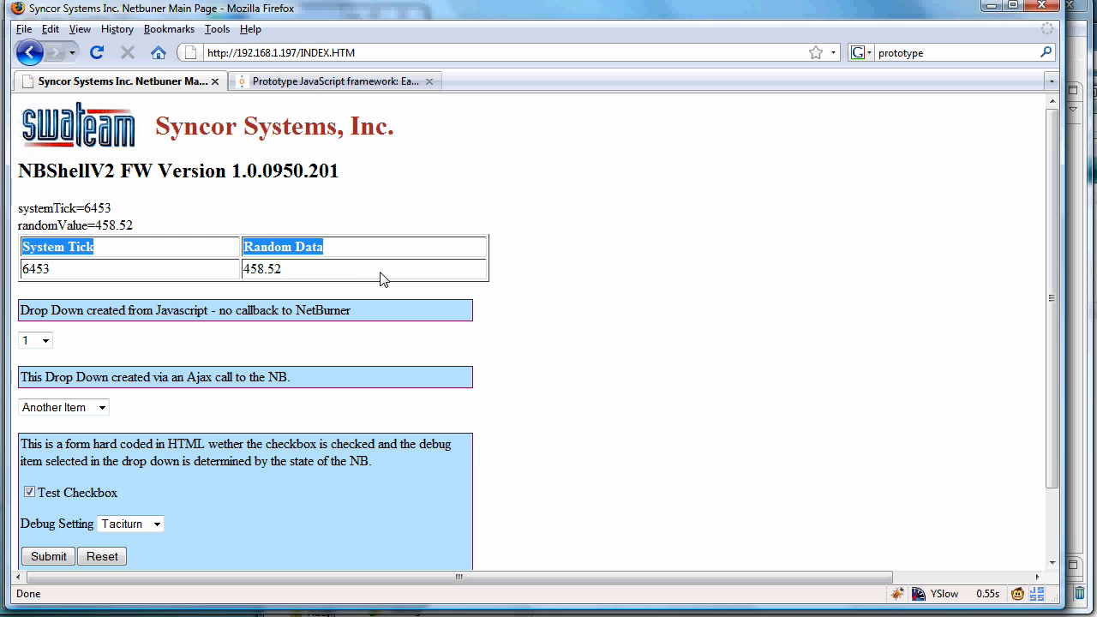
pyautogui.moveTo(137, 276)
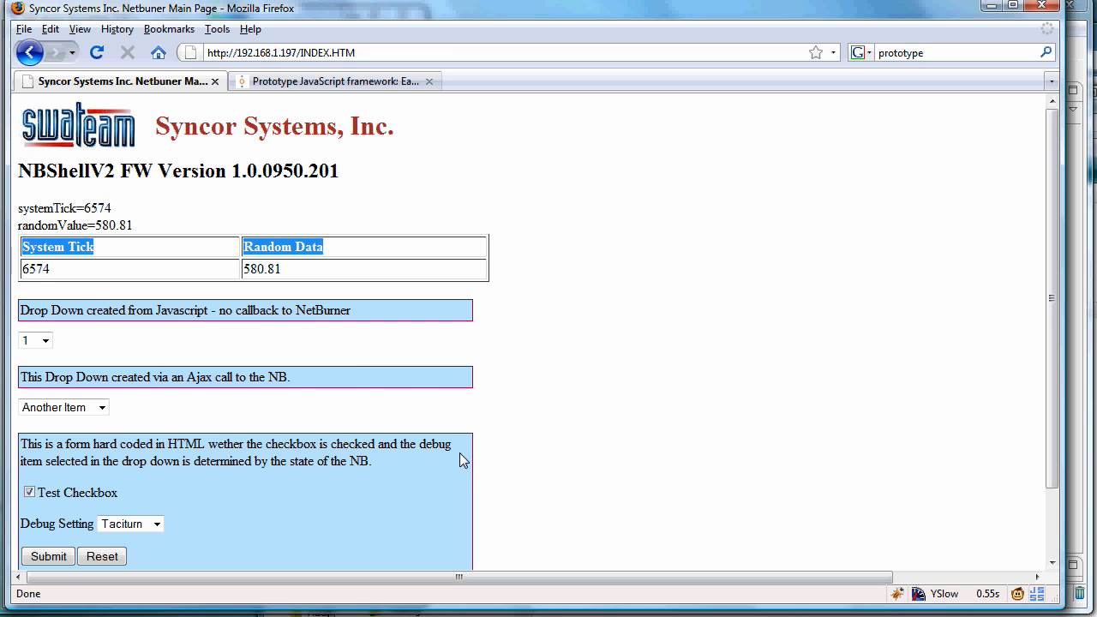
pyautogui.scroll(-3)
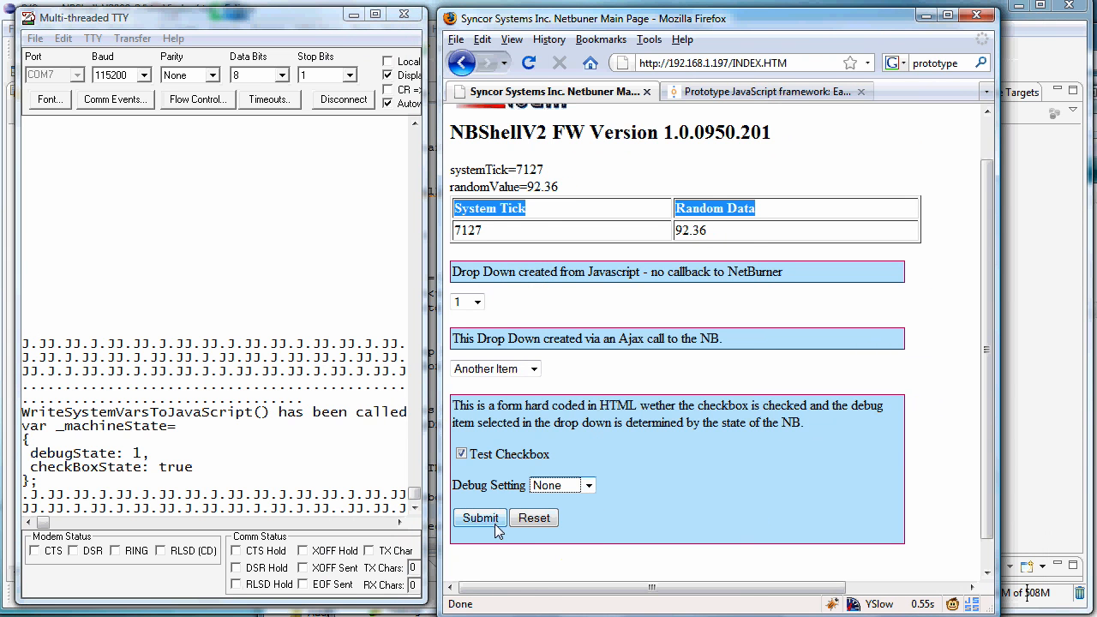
# Submit the None debug setting, then choose Taciturn and submit it to the board.
pyautogui.click(480, 518)
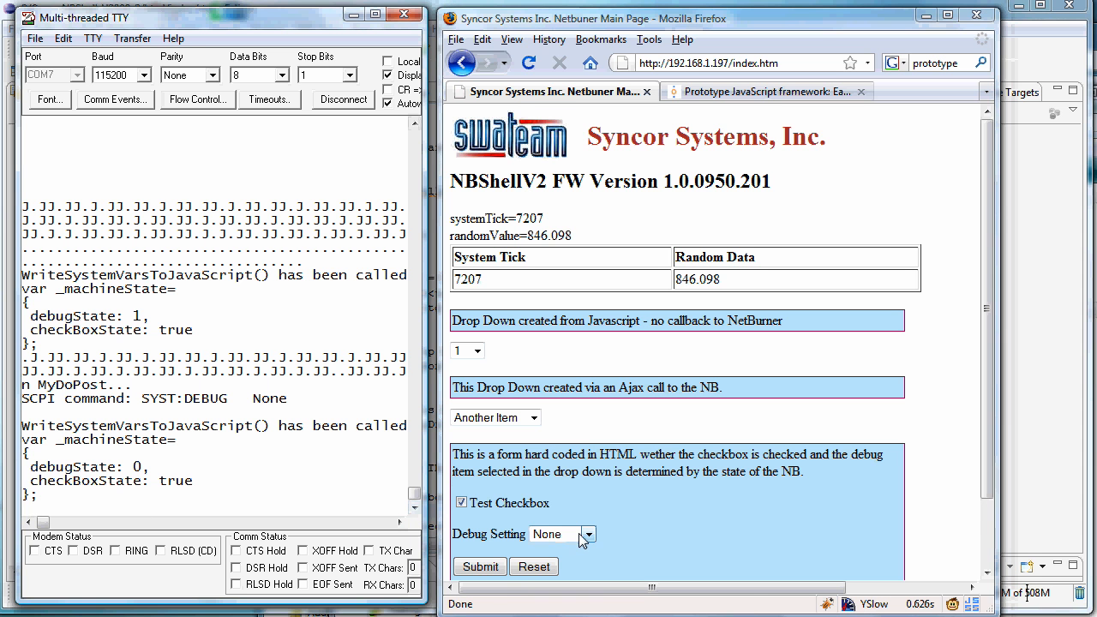
pyautogui.click(557, 535)
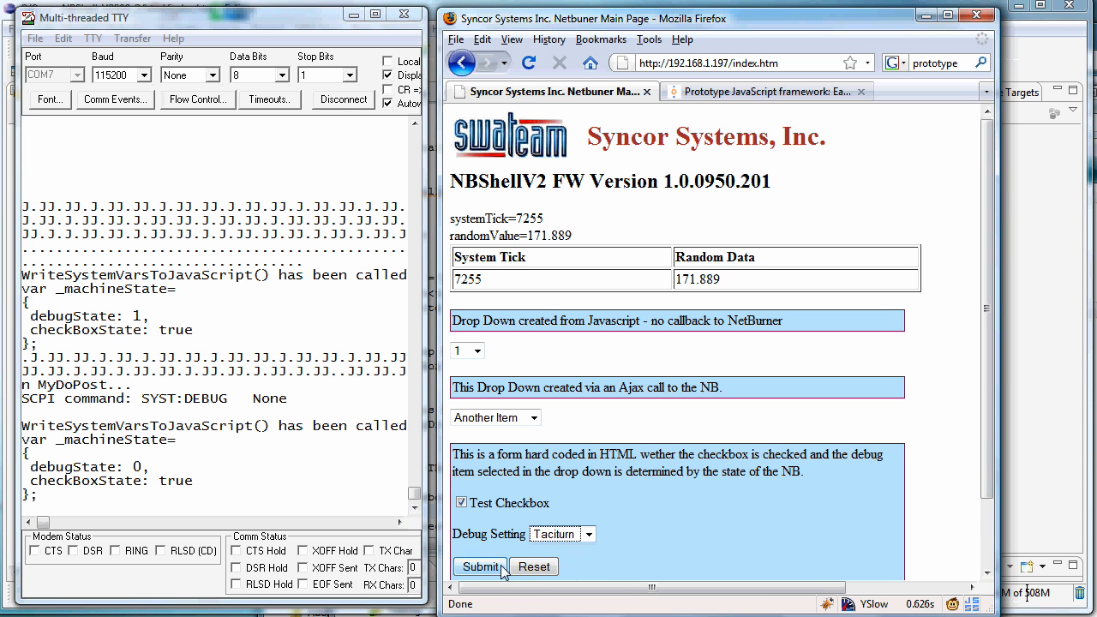
pyautogui.click(480, 565)
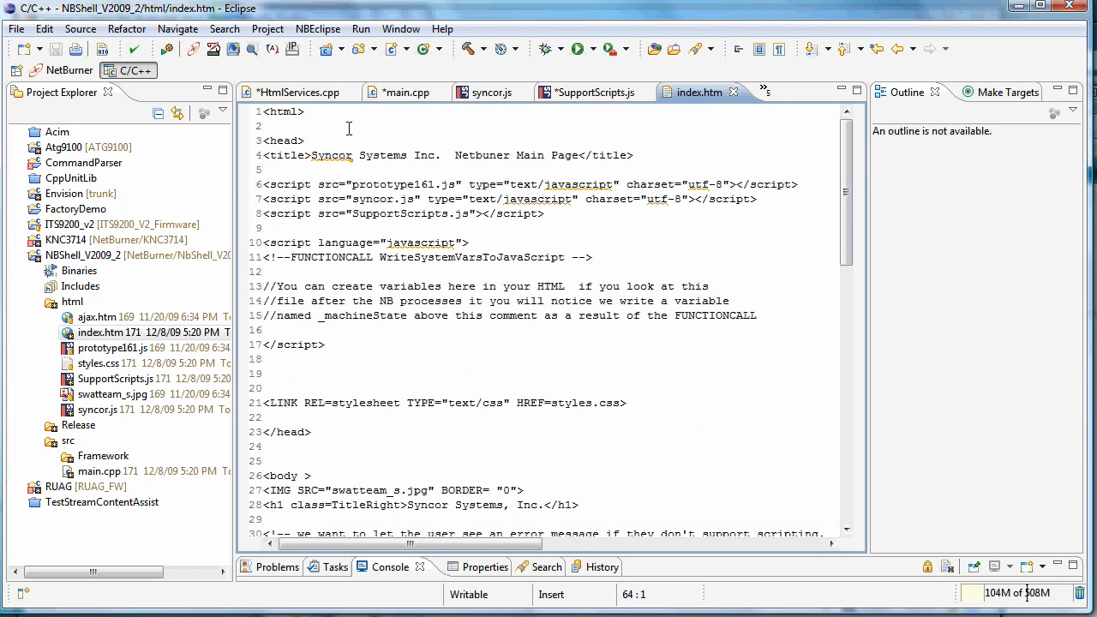
pyautogui.moveTo(545, 233)
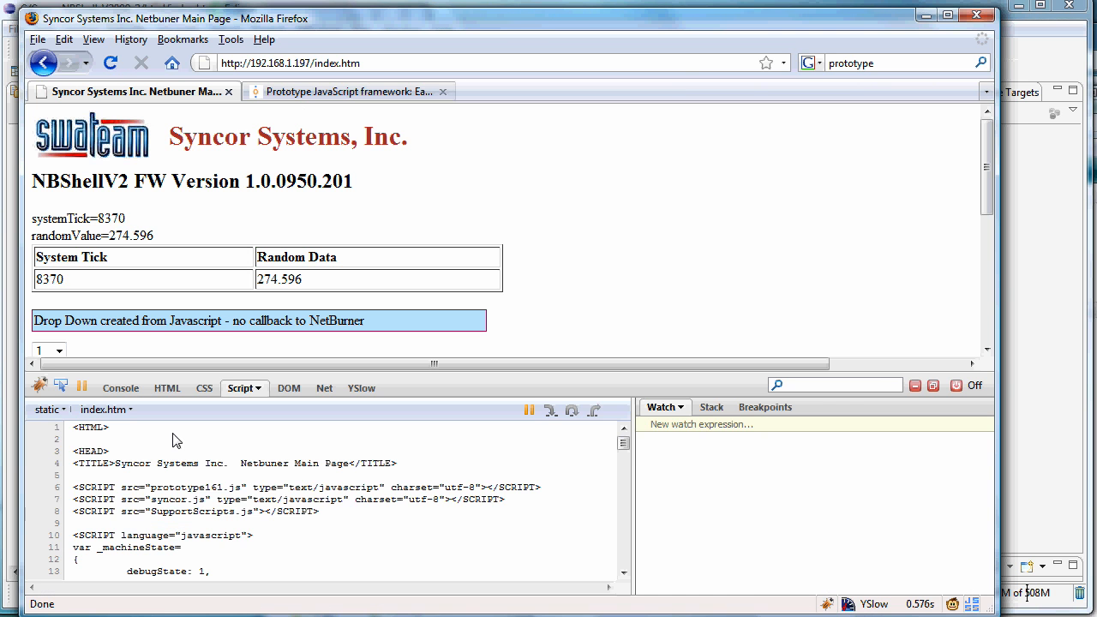
# View the board-served index.htm source where FUNCTIONCALL became the _machineState variable.
pyautogui.click(166, 388)
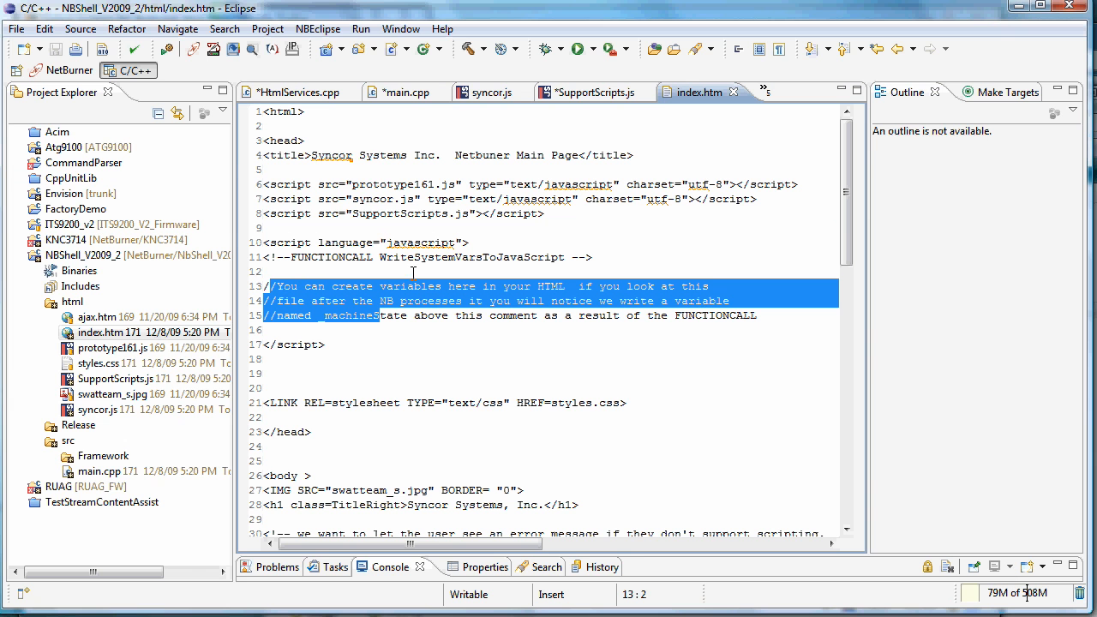
pyautogui.moveTo(542, 113)
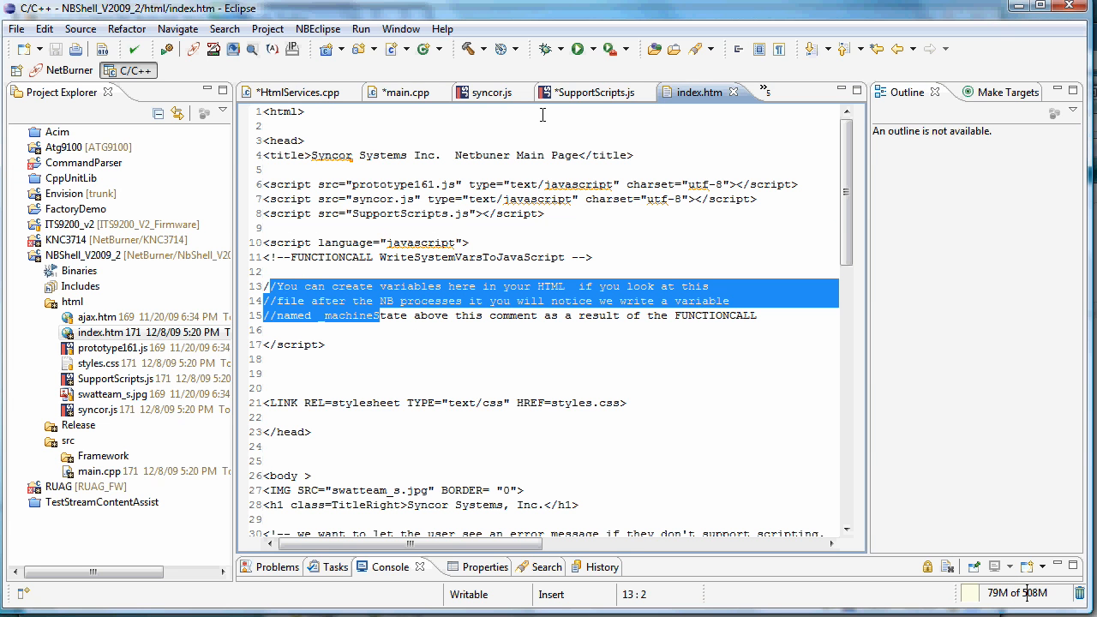
pyautogui.moveTo(586, 94)
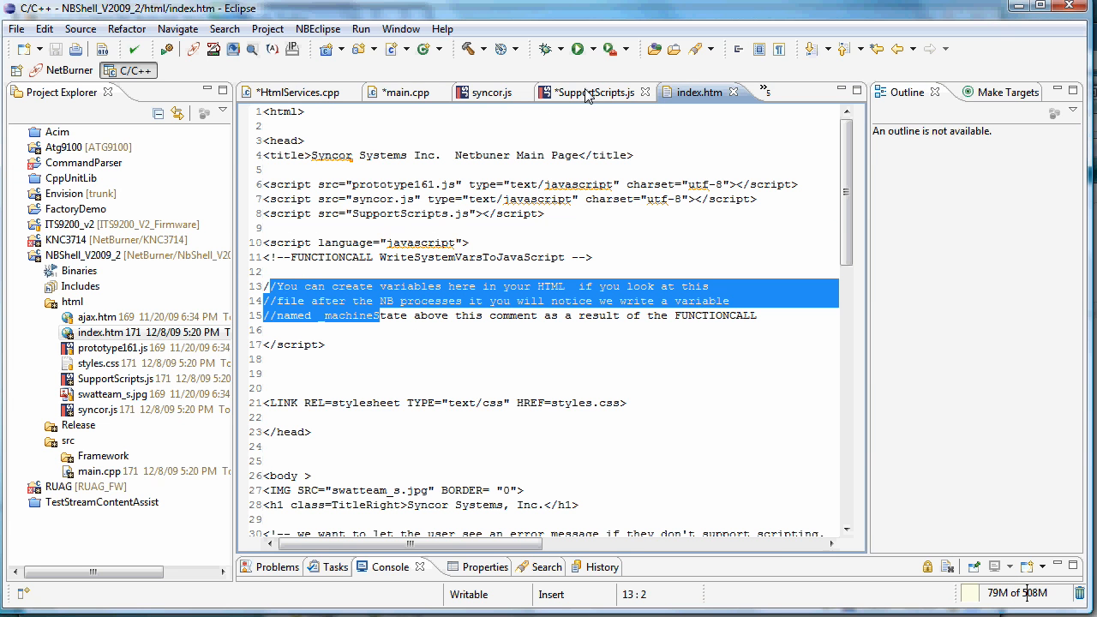
# Read SupportScripts.js from the reqObject constants down to addEvent and doLoad.
pyautogui.click(591, 93)
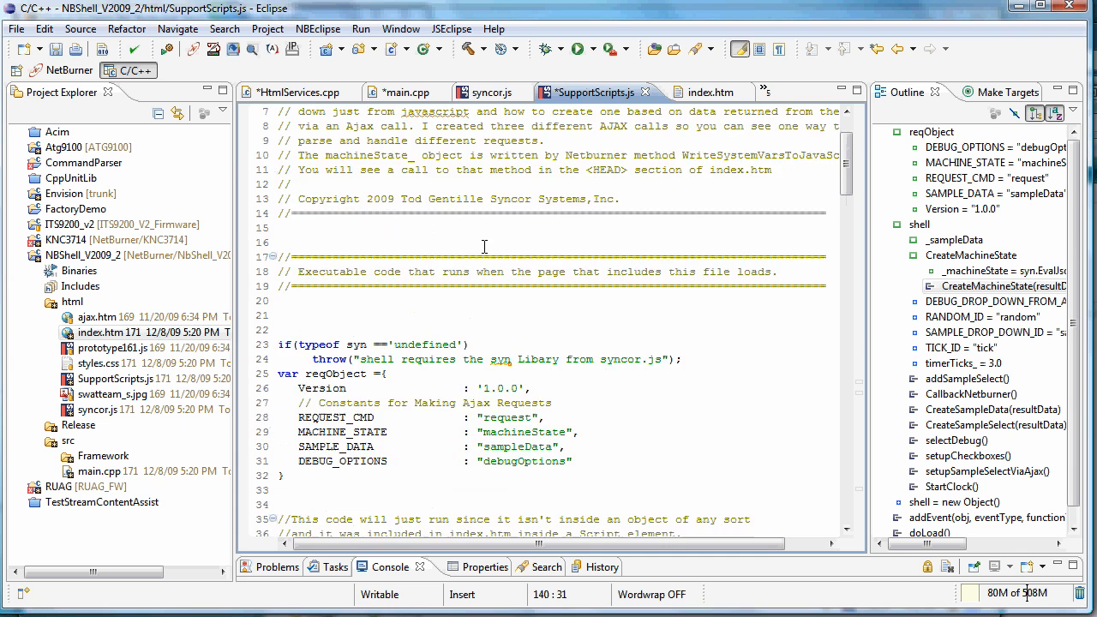
pyautogui.scroll(-3)
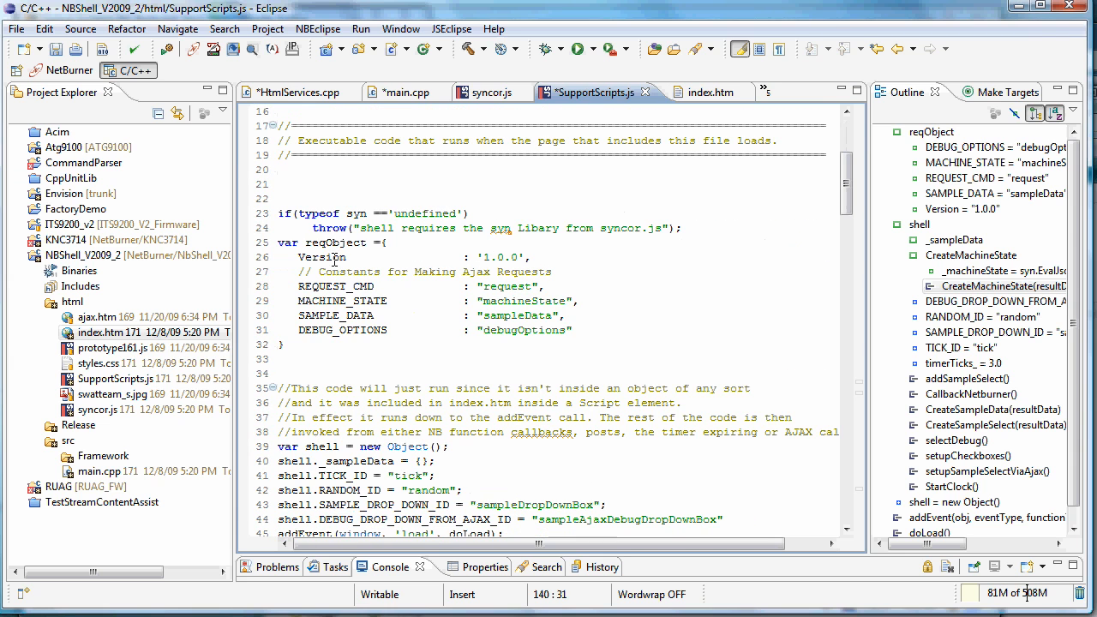
pyautogui.scroll(-3)
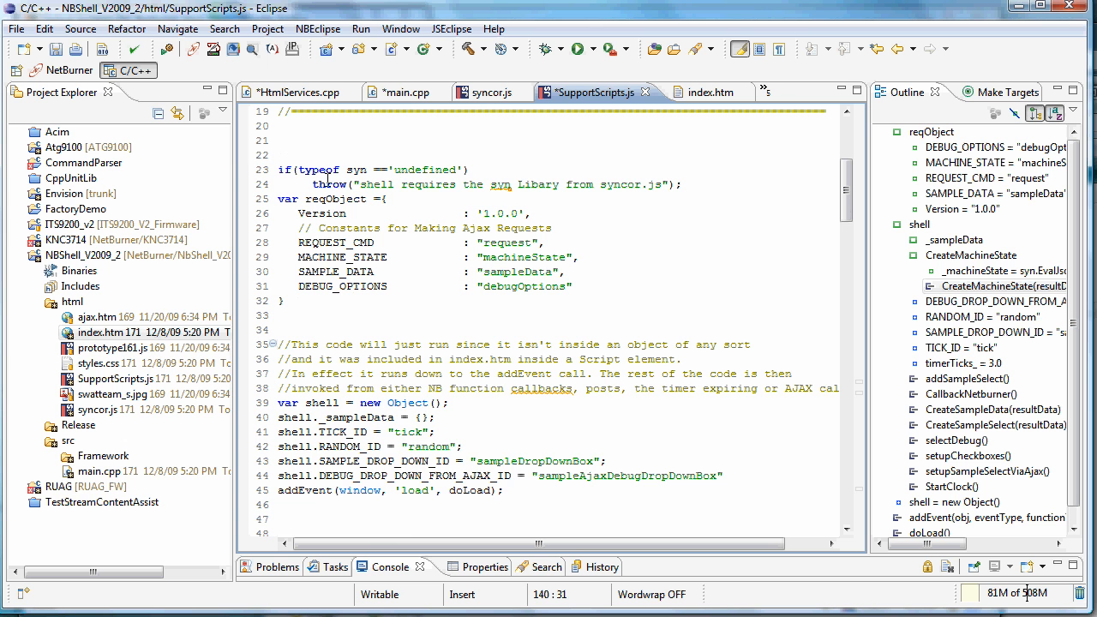
pyautogui.scroll(-3)
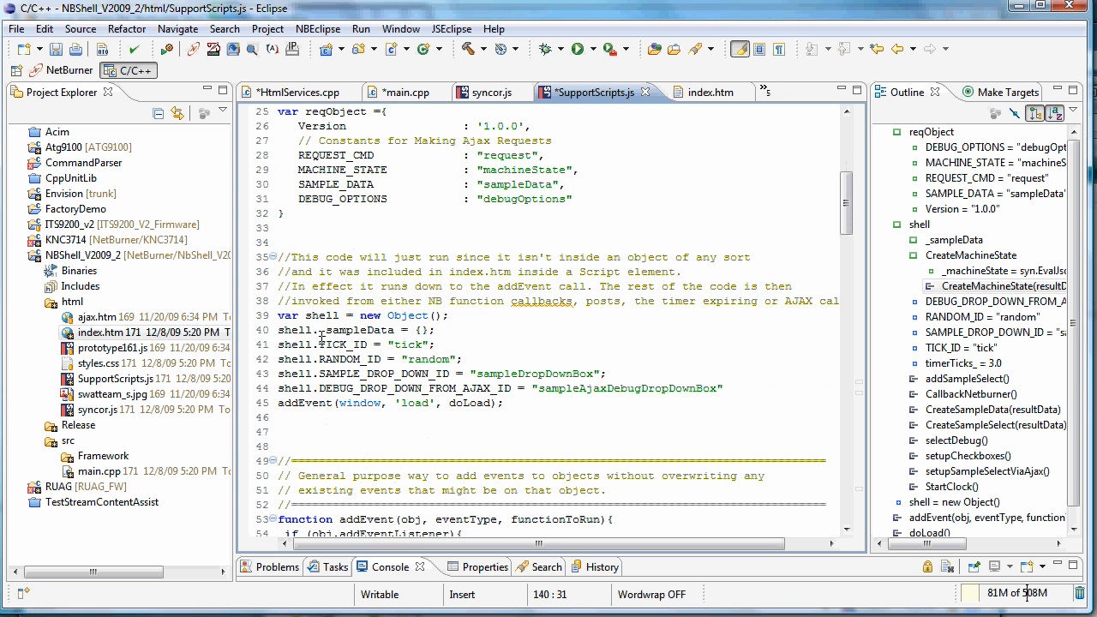
pyautogui.scroll(-3)
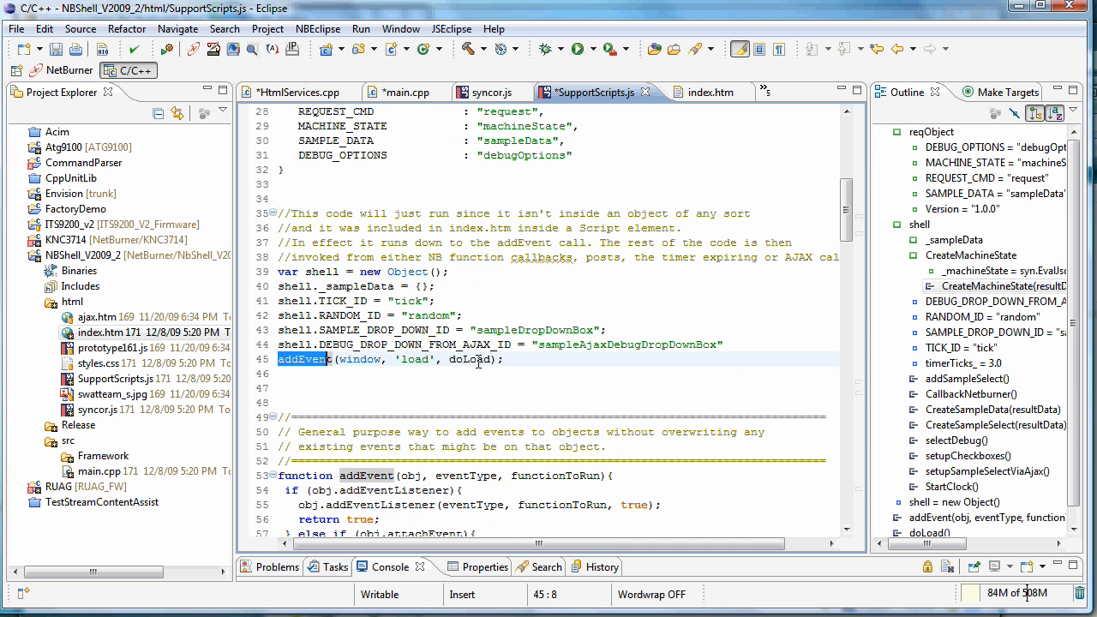
pyautogui.moveTo(476, 360)
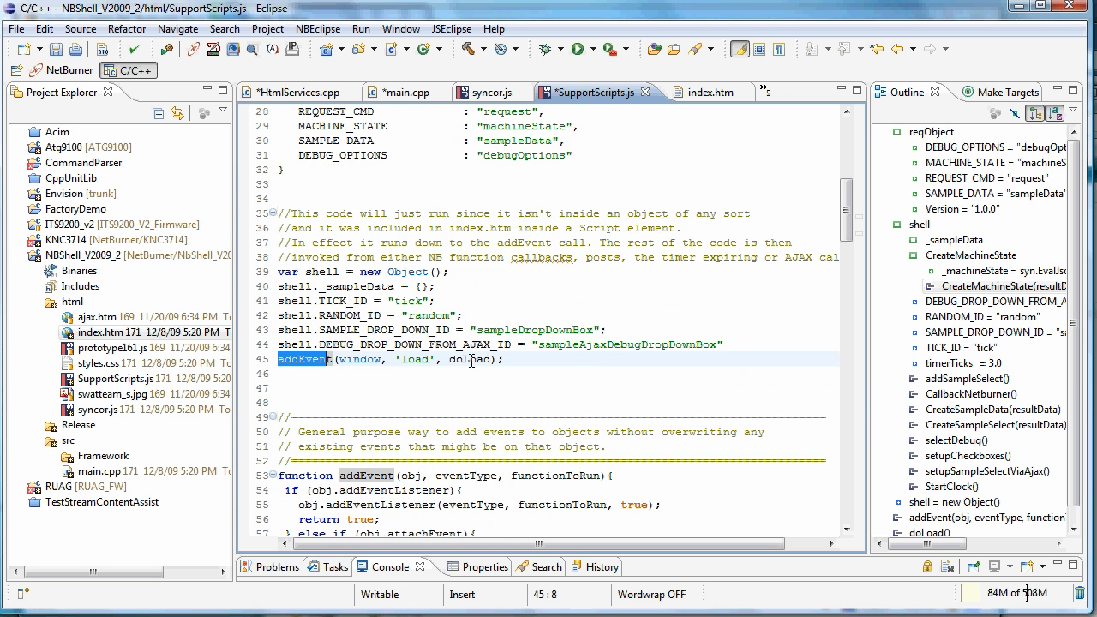
pyautogui.scroll(-3)
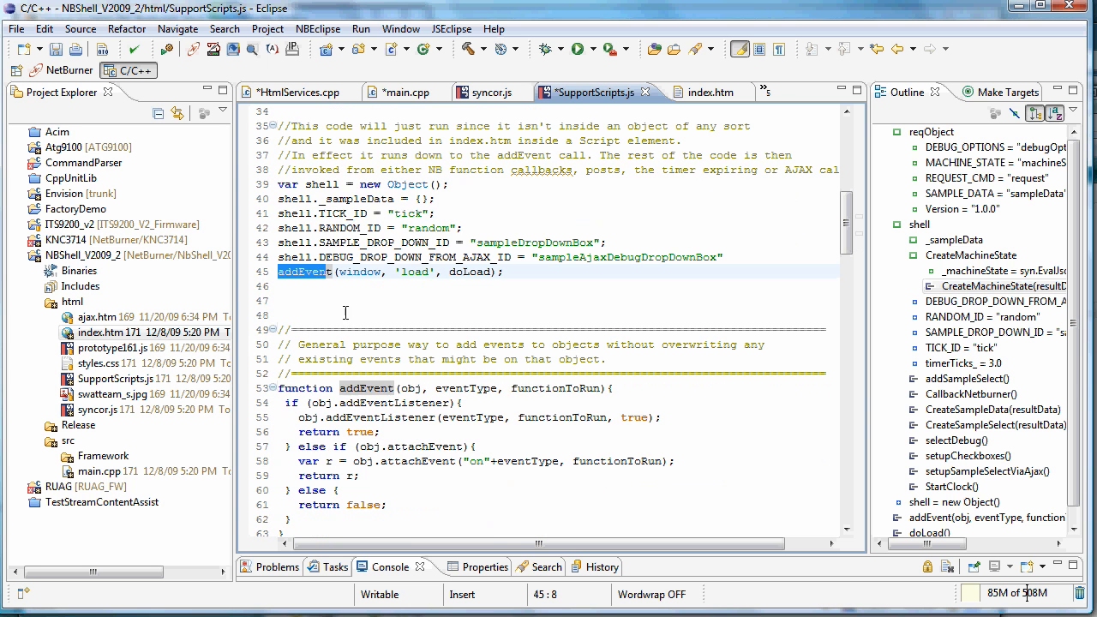
pyautogui.moveTo(363, 391)
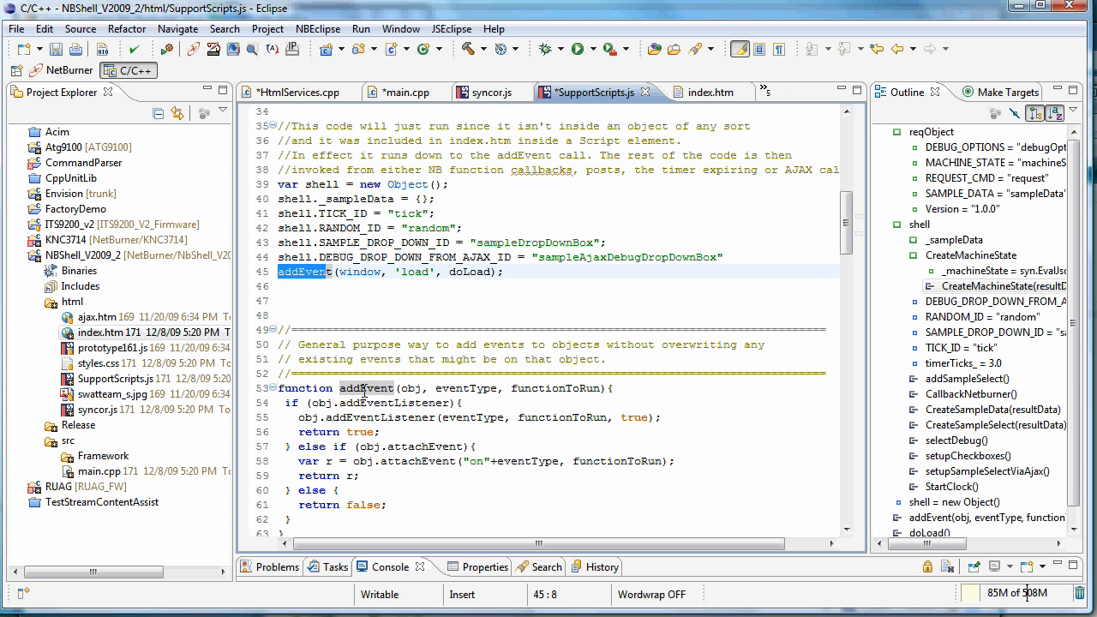
pyautogui.scroll(-3)
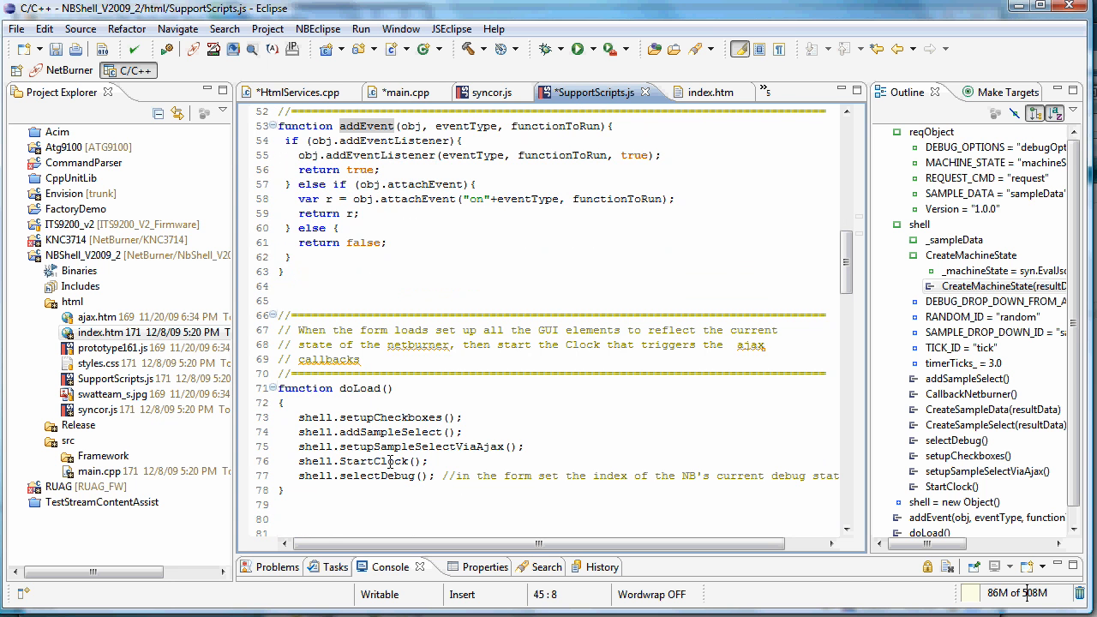
# Select the CallbackNetburner call inside StartClock to jump to its declaration.
pyautogui.click(391, 461)
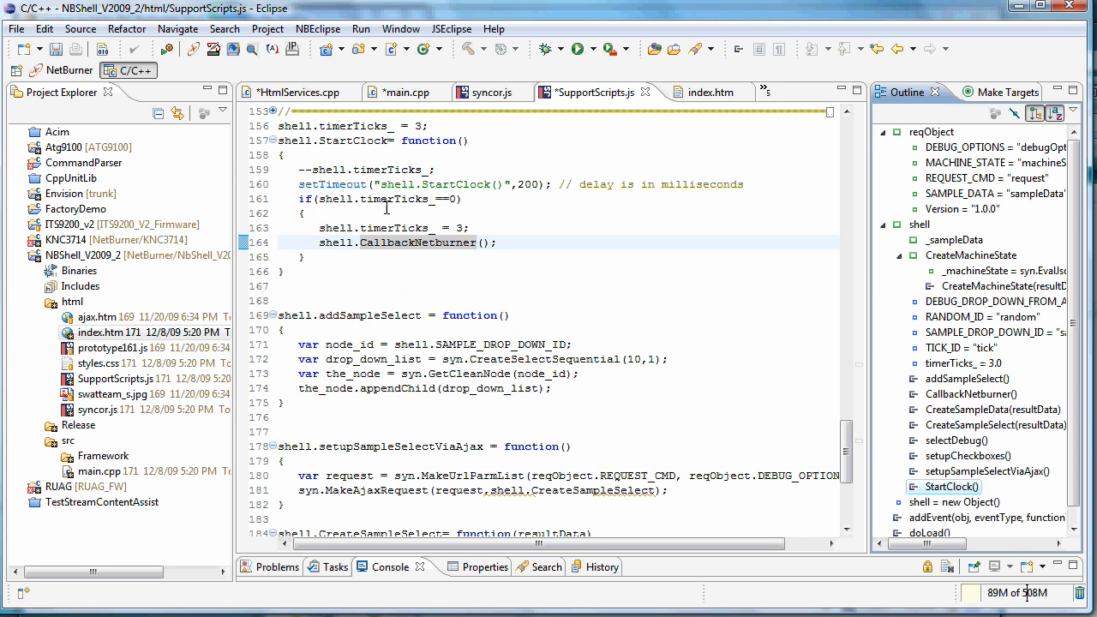
pyautogui.click(438, 243)
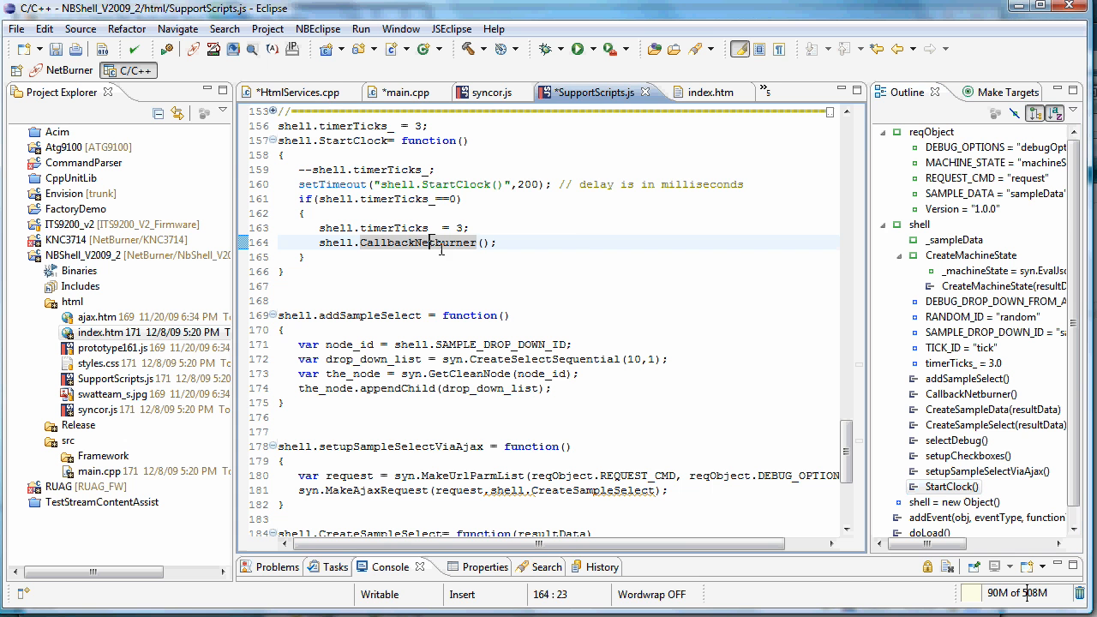
pyautogui.doubleClick(415, 243)
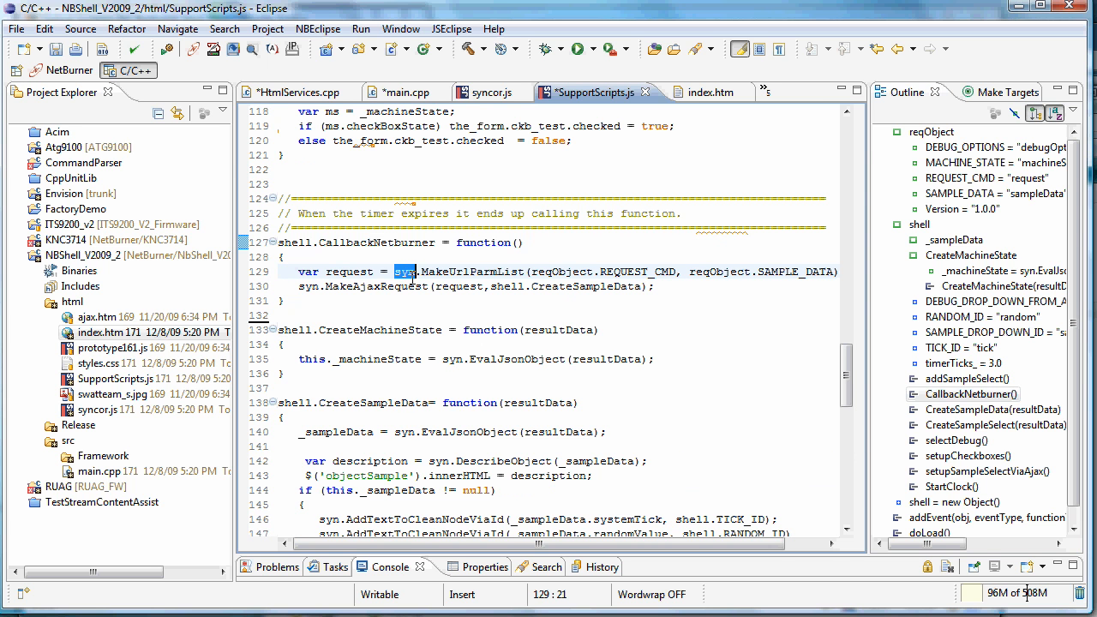
pyautogui.moveTo(490, 92)
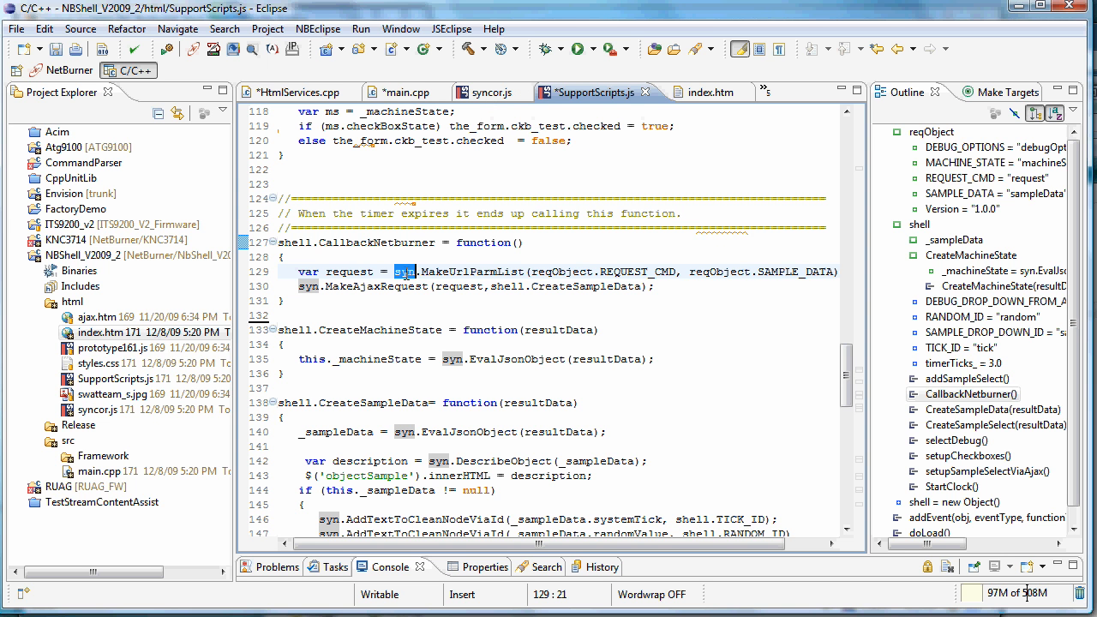
pyautogui.moveTo(471, 270)
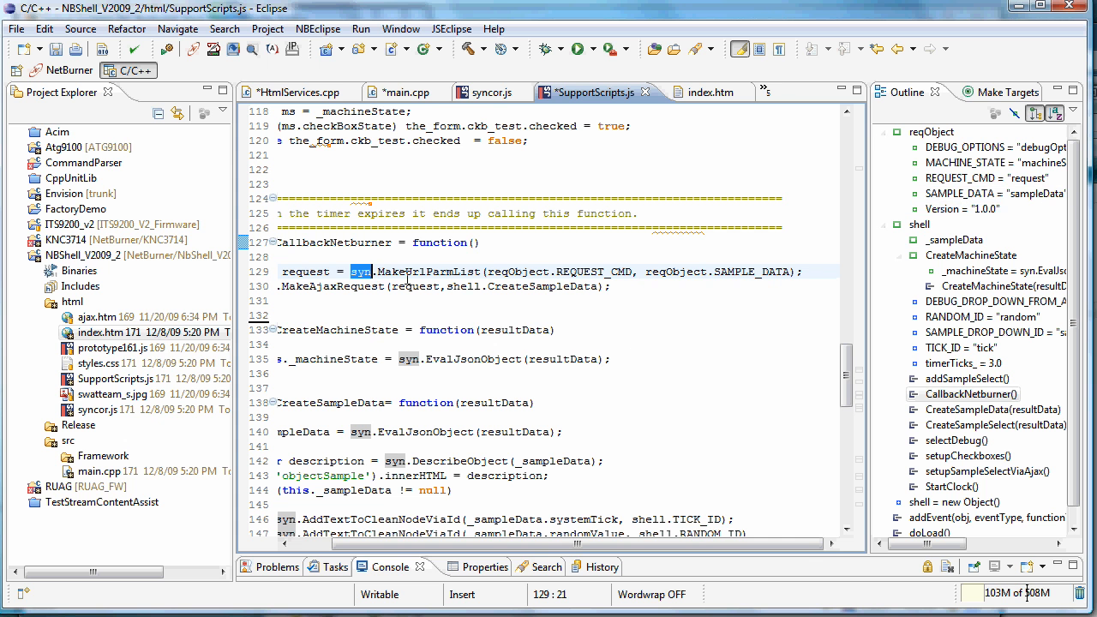
pyautogui.moveTo(386, 531)
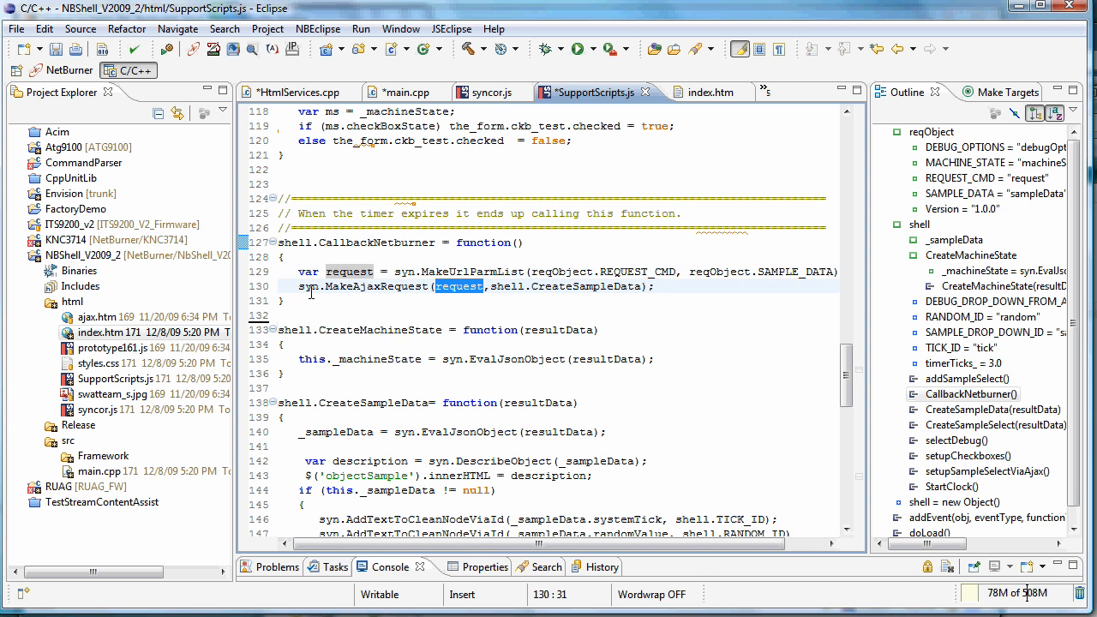
pyautogui.moveTo(435, 287)
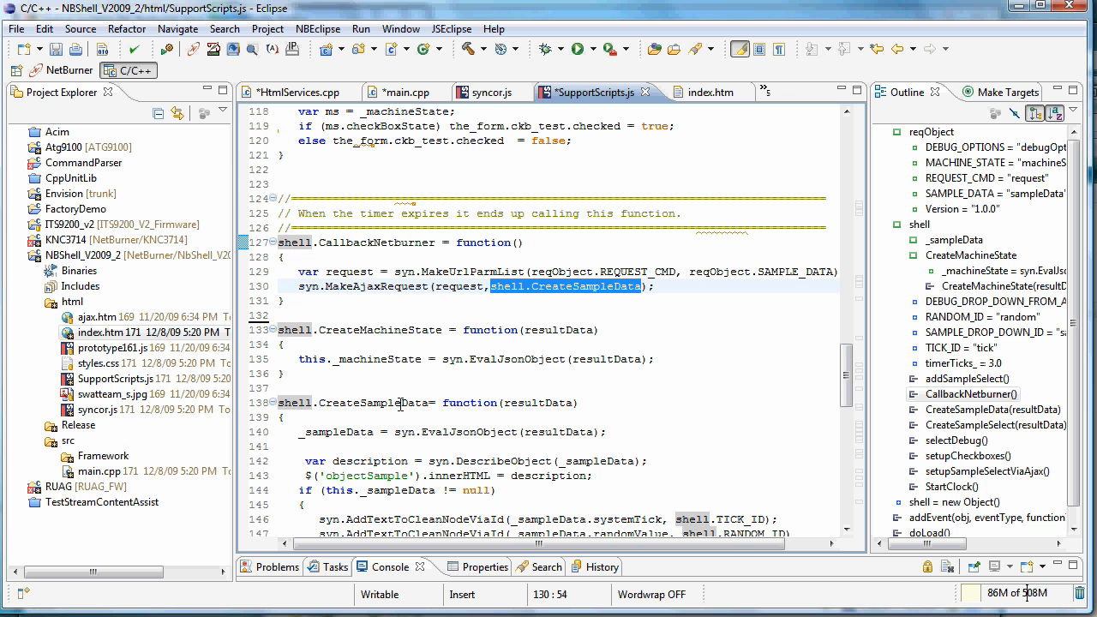
pyautogui.scroll(-3)
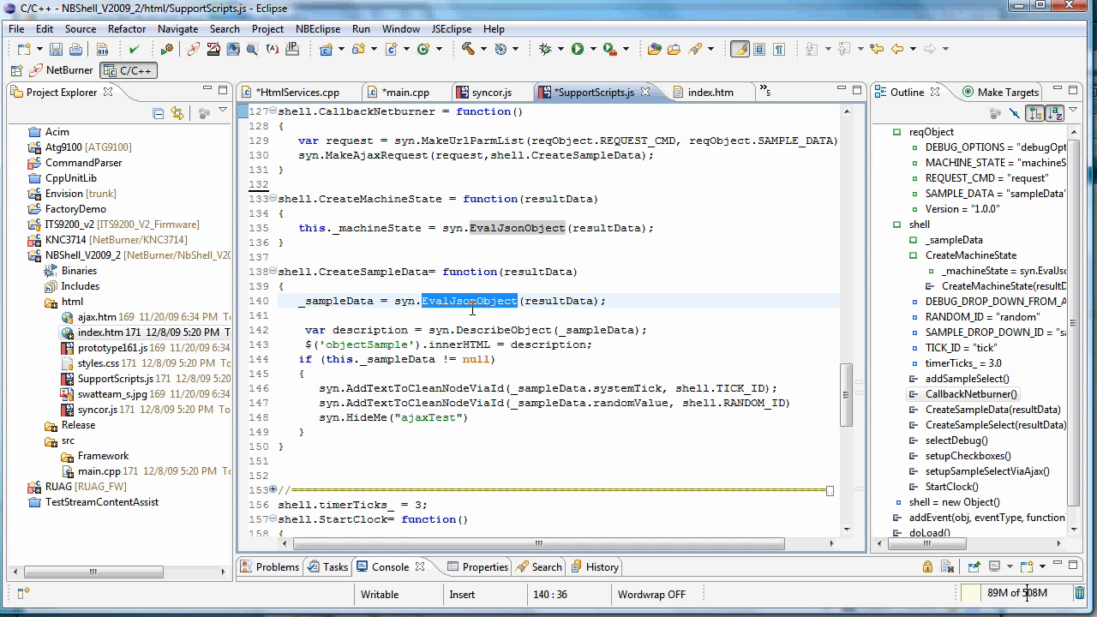
pyautogui.moveTo(478, 318)
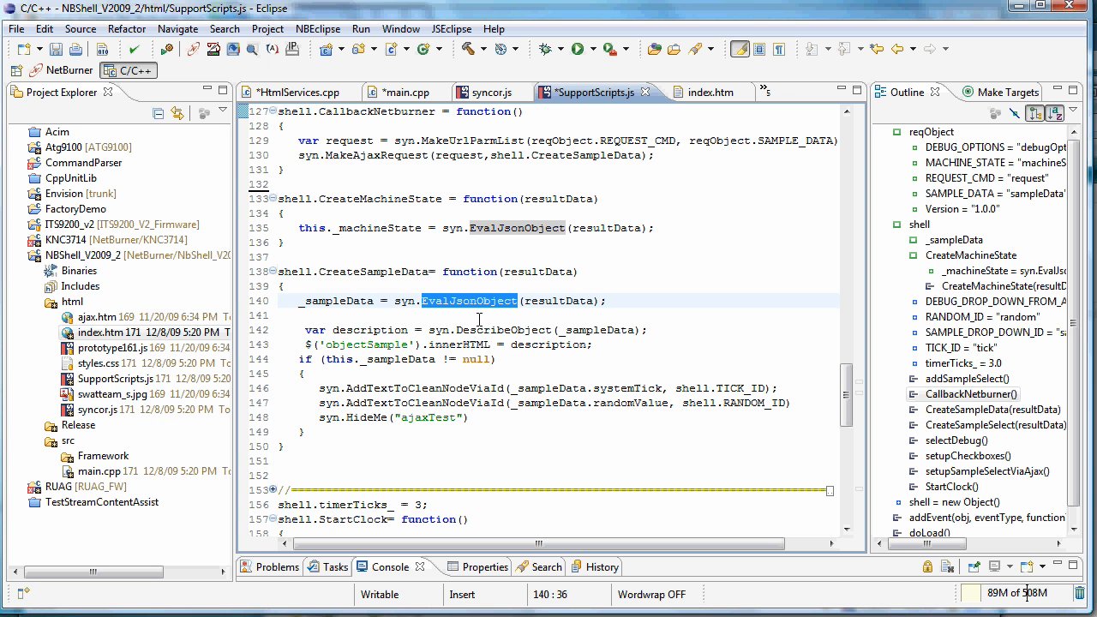
pyautogui.moveTo(569, 303)
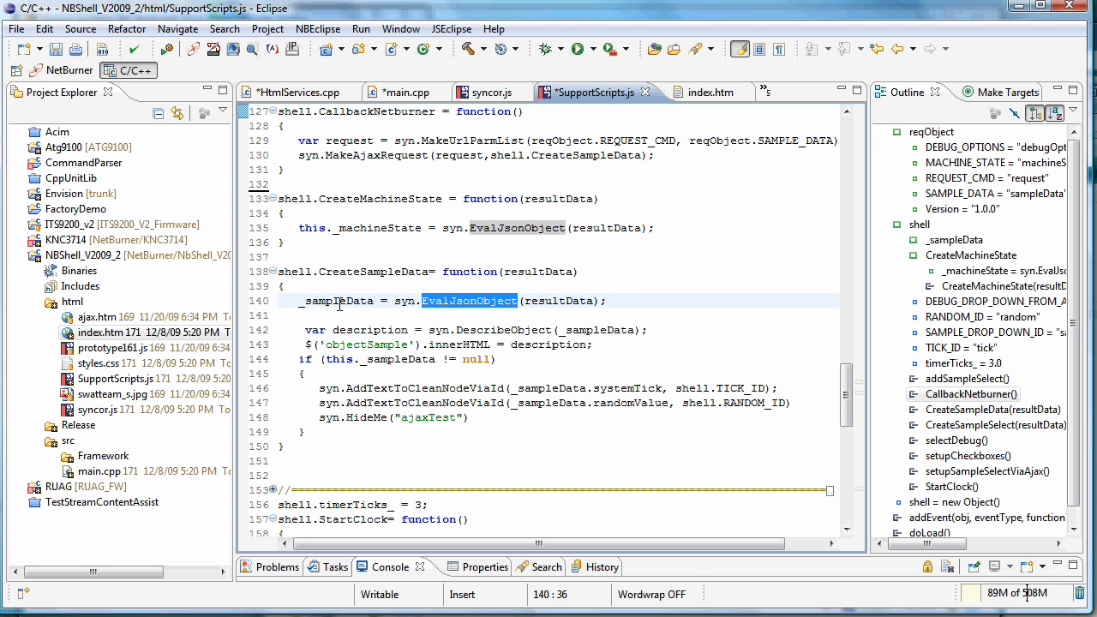
pyautogui.moveTo(384, 315)
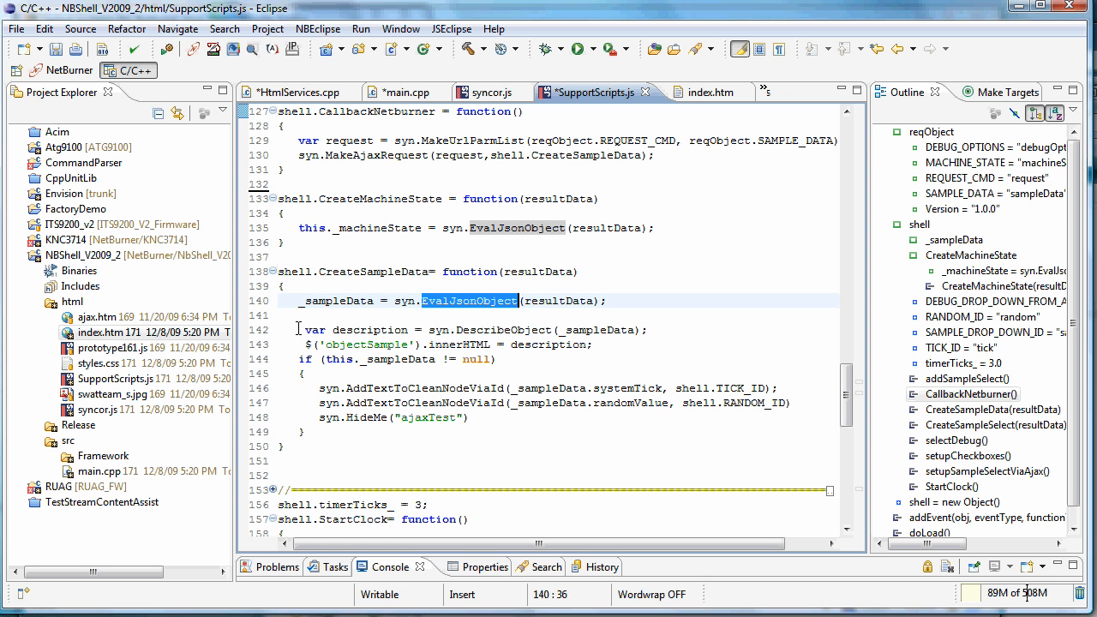
pyautogui.moveTo(295, 329)
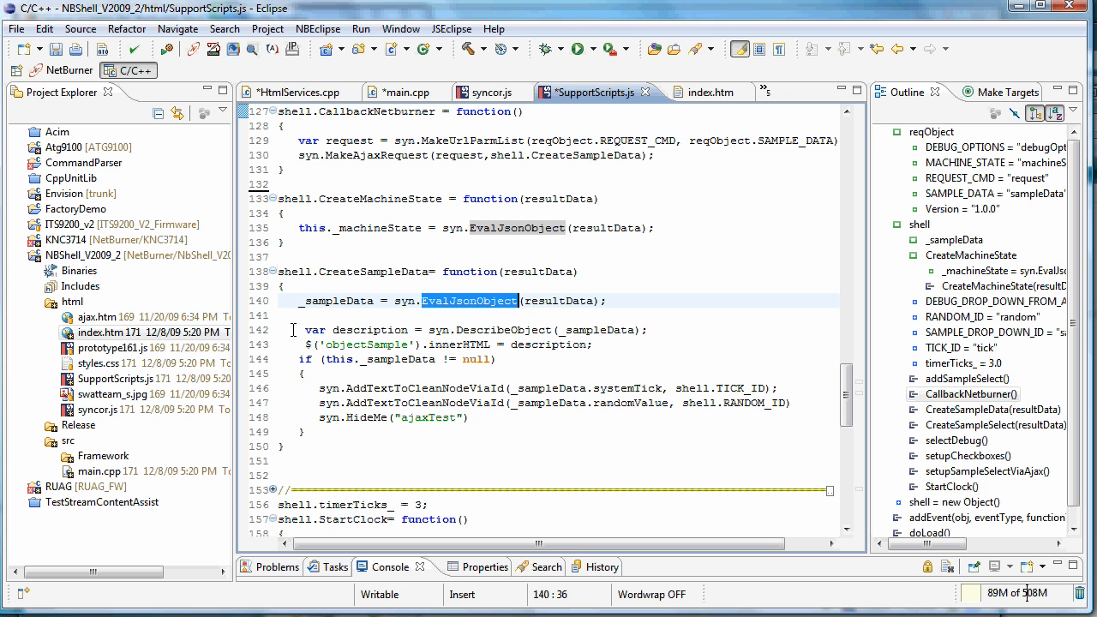
pyautogui.click(298, 329)
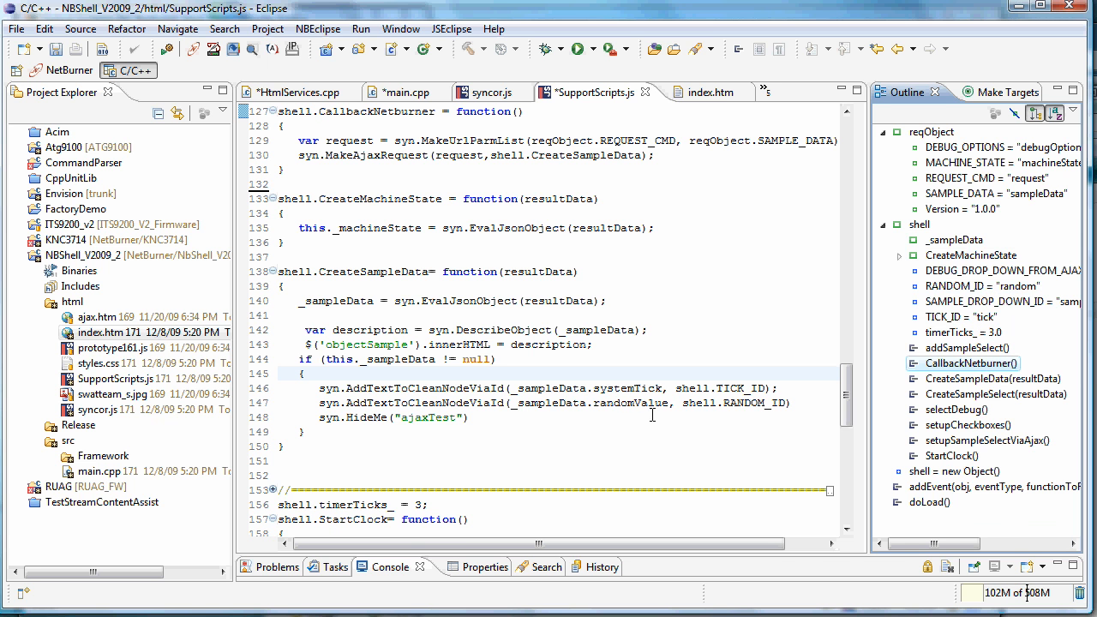
pyautogui.click(699, 93)
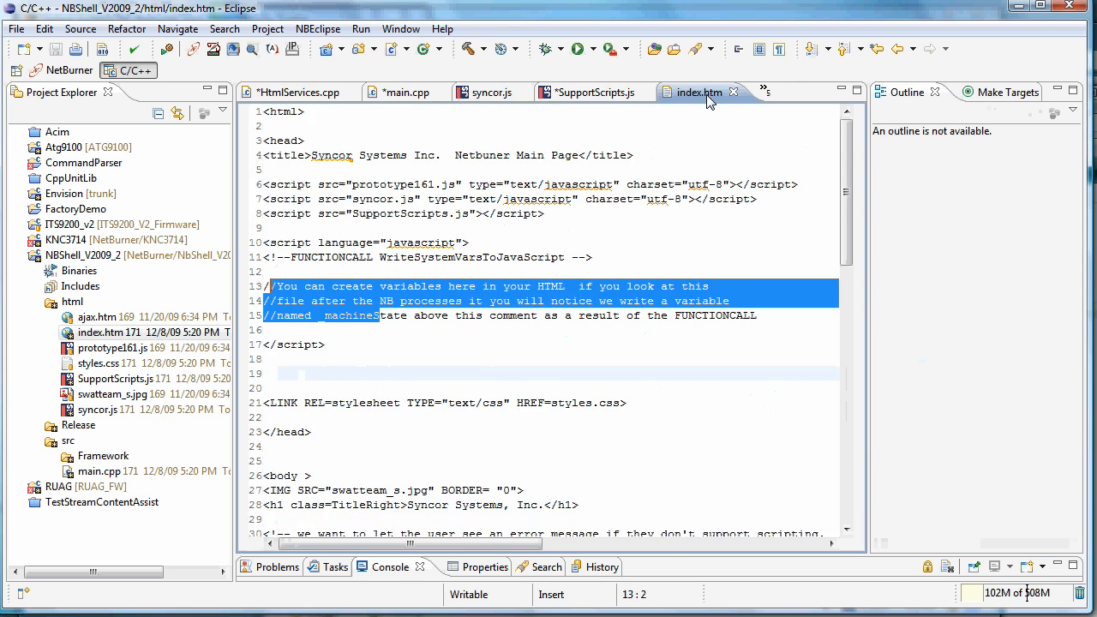
pyautogui.scroll(-3)
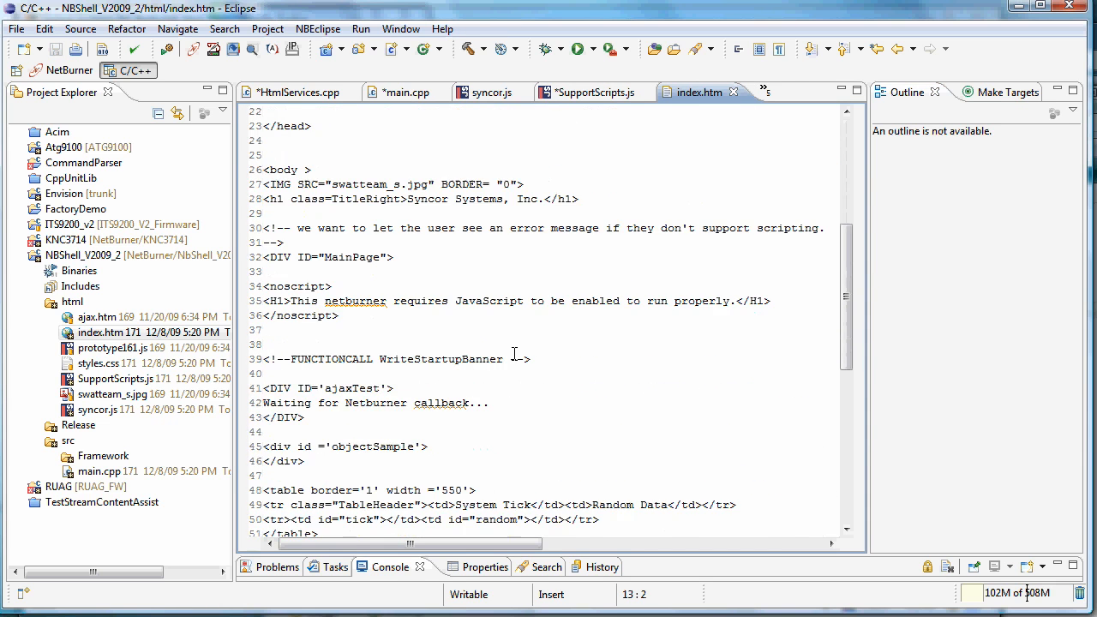
pyautogui.scroll(-3)
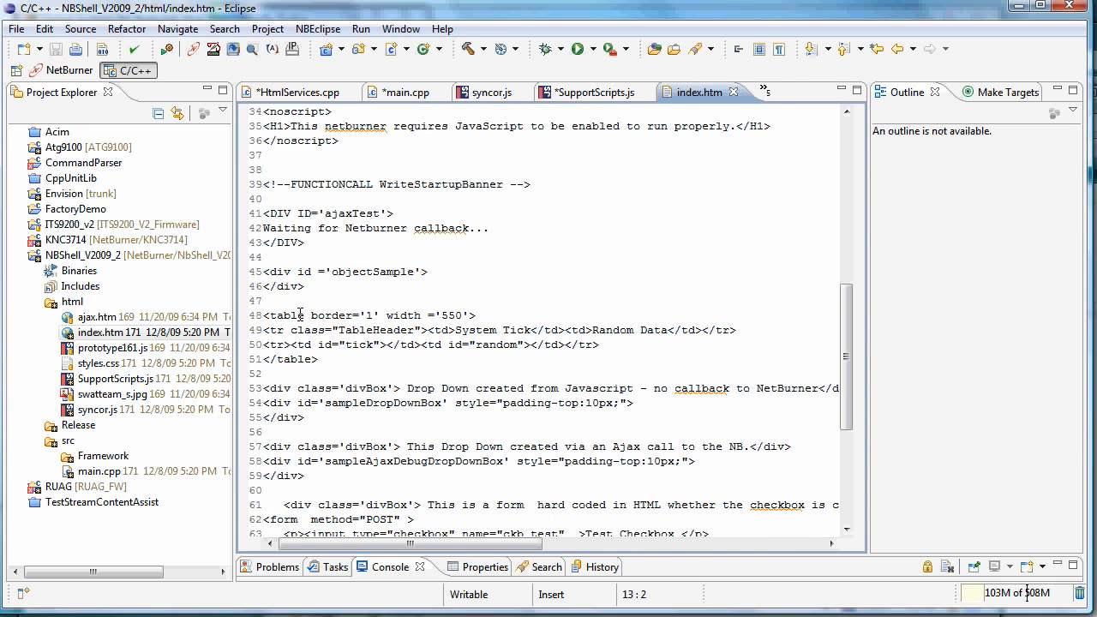
pyautogui.moveTo(363, 343)
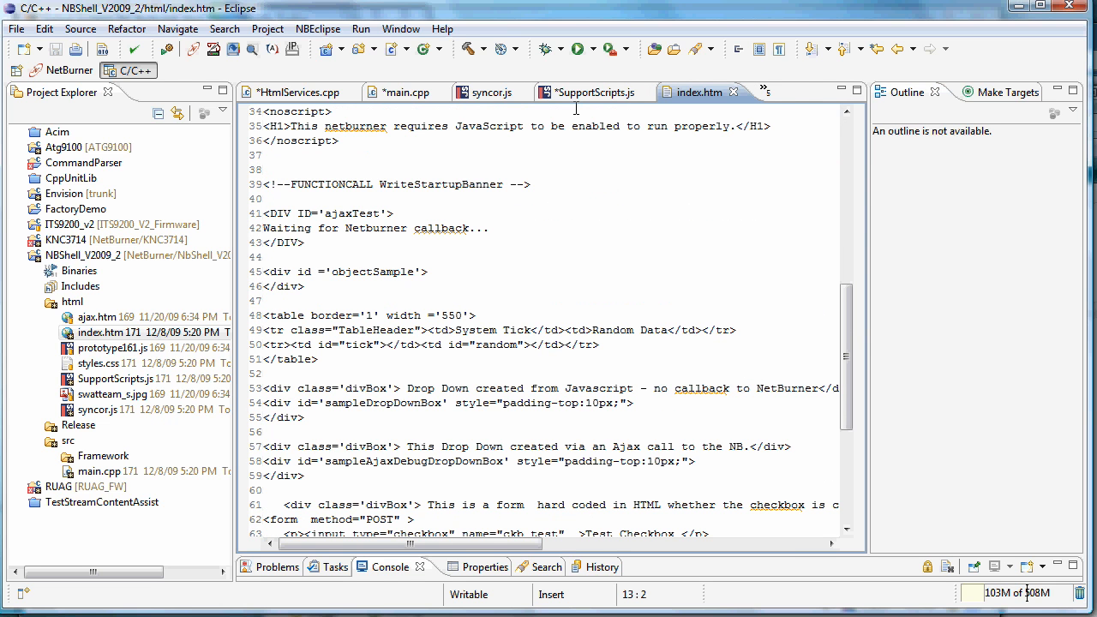
pyautogui.click(593, 93)
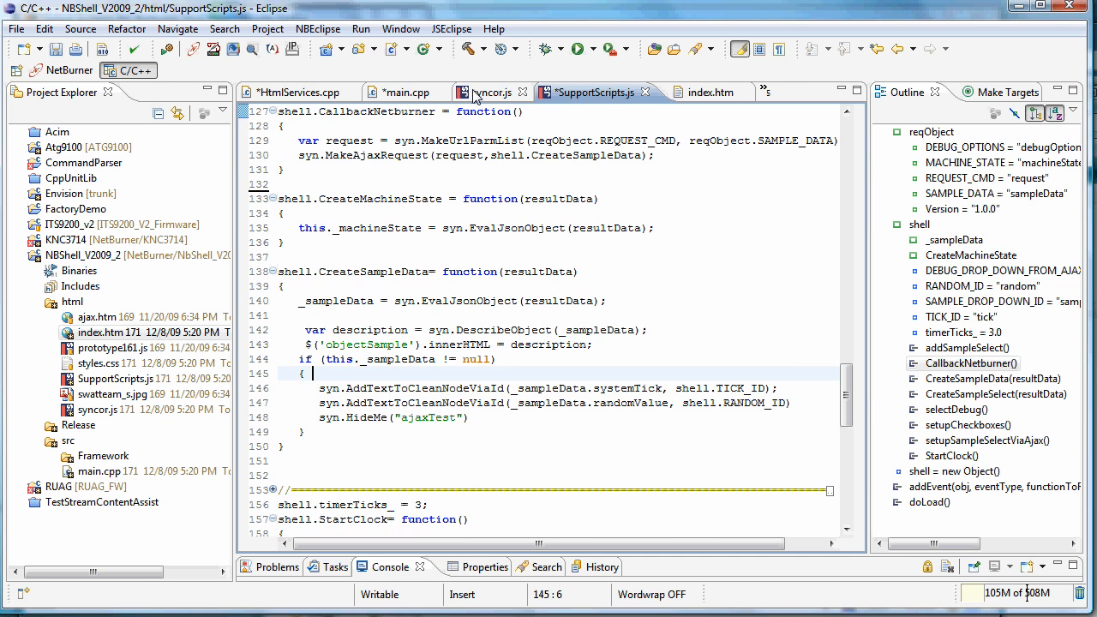
# Go to MakeAjaxRequest in syncor.js and bring up actions on its ajax.htm reference.
pyautogui.click(490, 93)
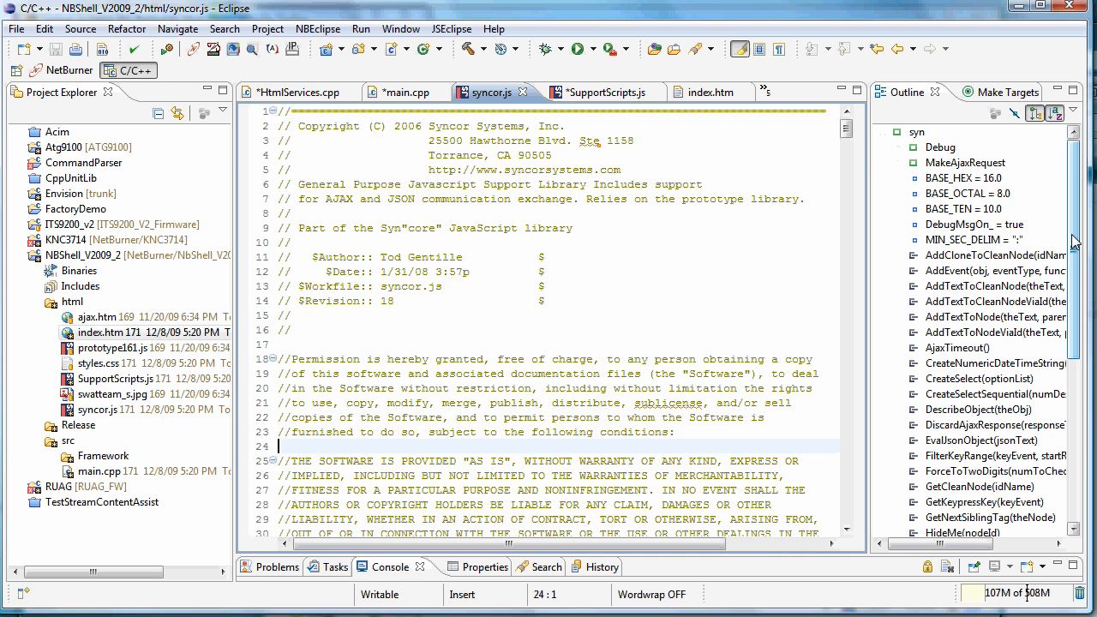
pyautogui.moveTo(1054, 230)
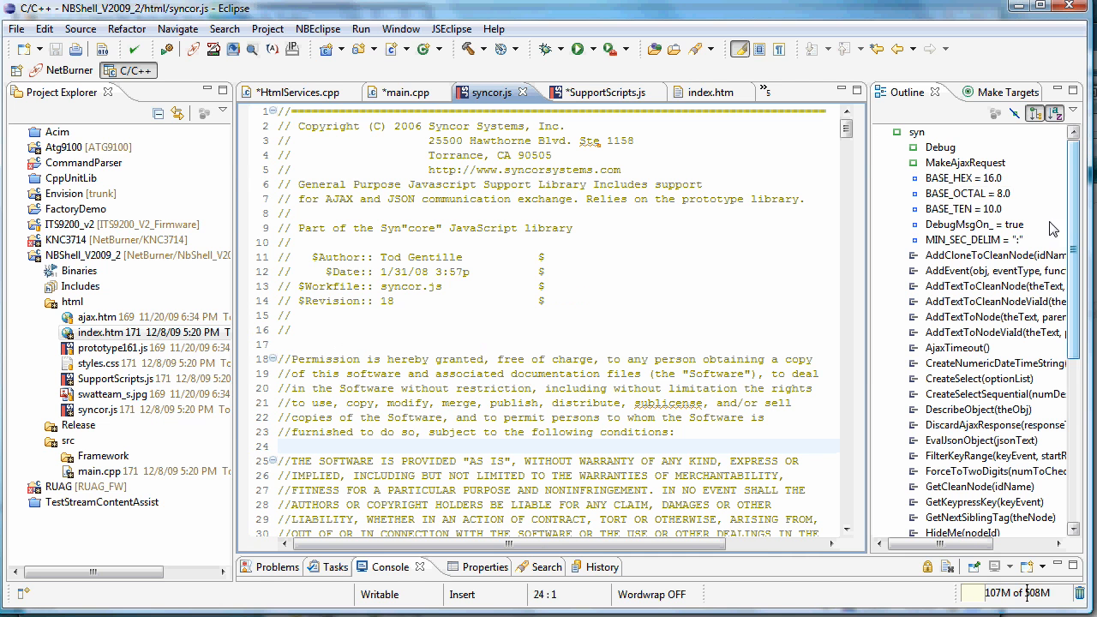
pyautogui.click(965, 161)
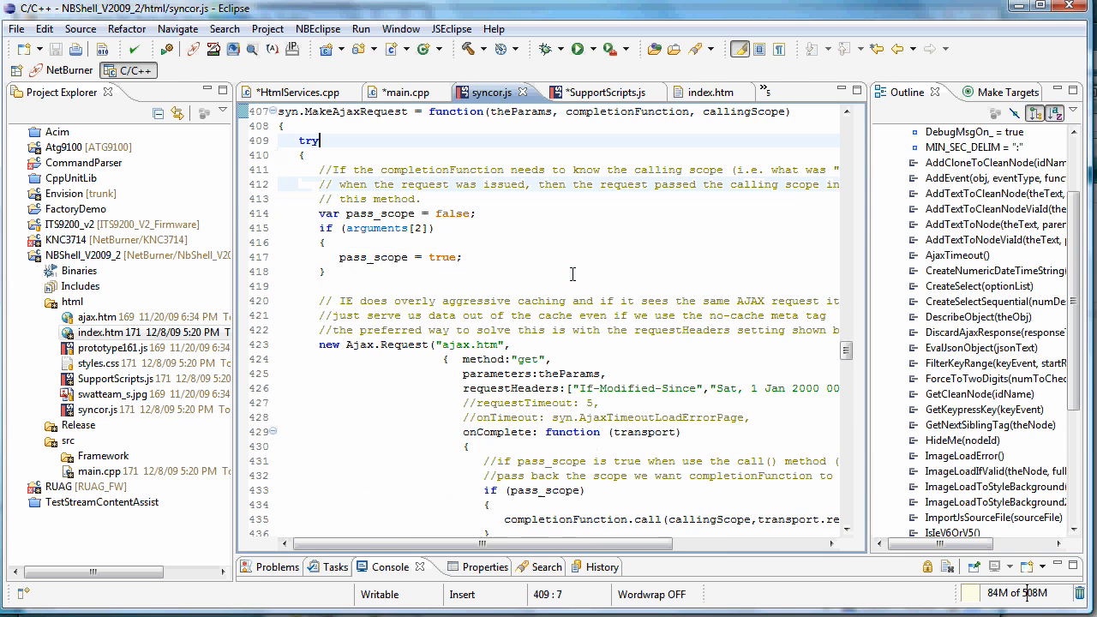
pyautogui.scroll(-3)
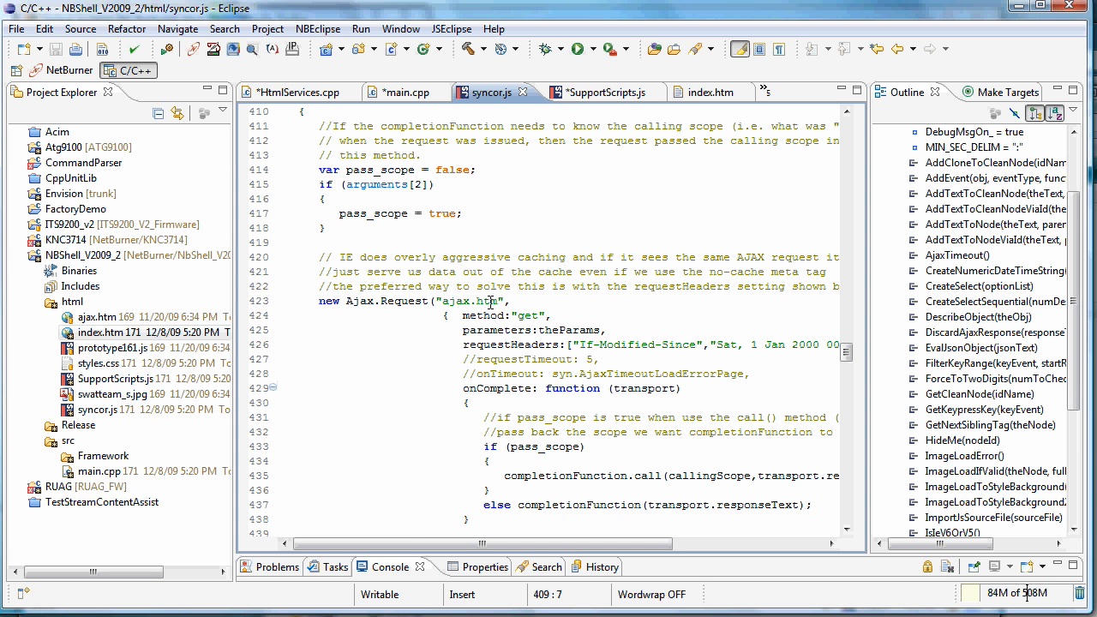
pyautogui.rightClick(96, 317)
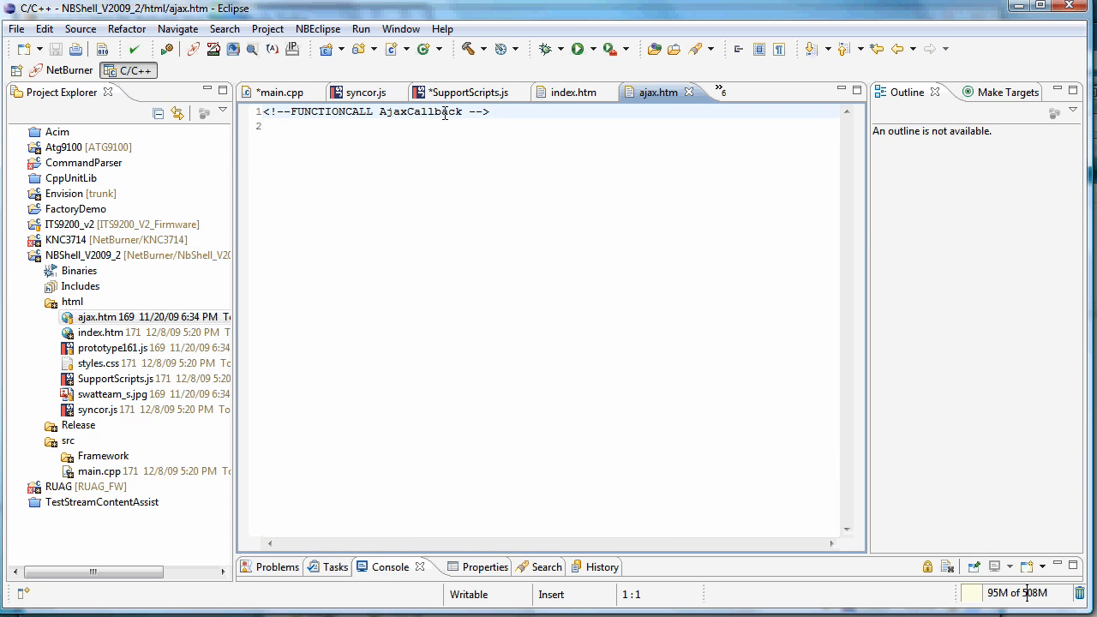
# Return to syncor.js's MakeAjaxRequest where Ajax.Request targets ajax.htm.
pyautogui.click(363, 92)
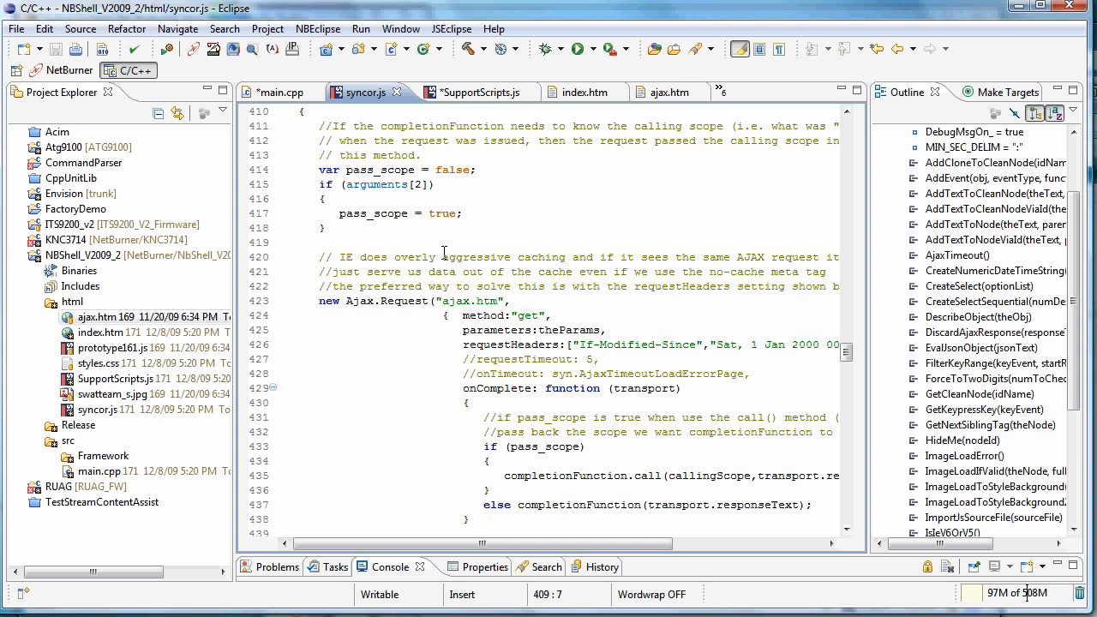
pyautogui.moveTo(623, 264)
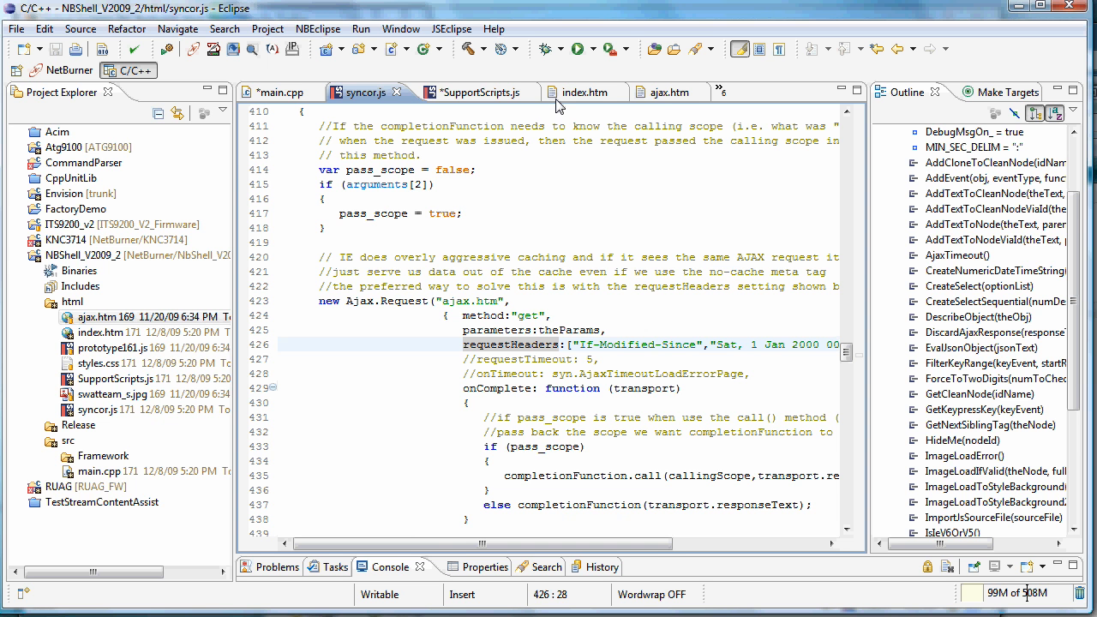
pyautogui.moveTo(281, 92)
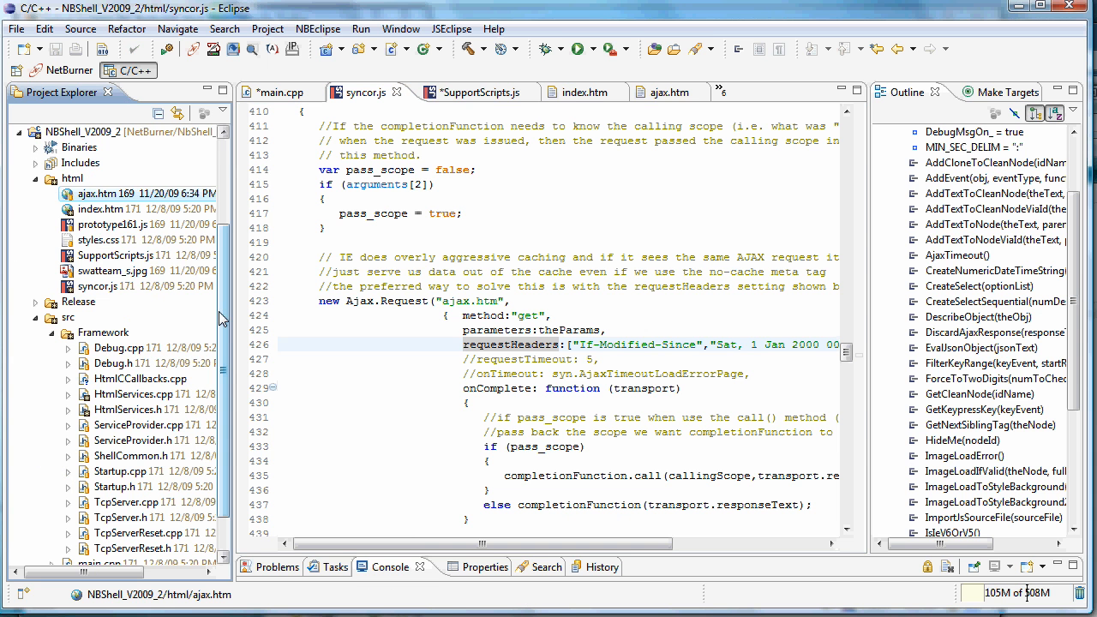
# Open HtmlCallbacks.cpp from Project Explorer and scroll to AjaxCallback calling ProcessAjaxFunction.
pyautogui.scroll(-3)
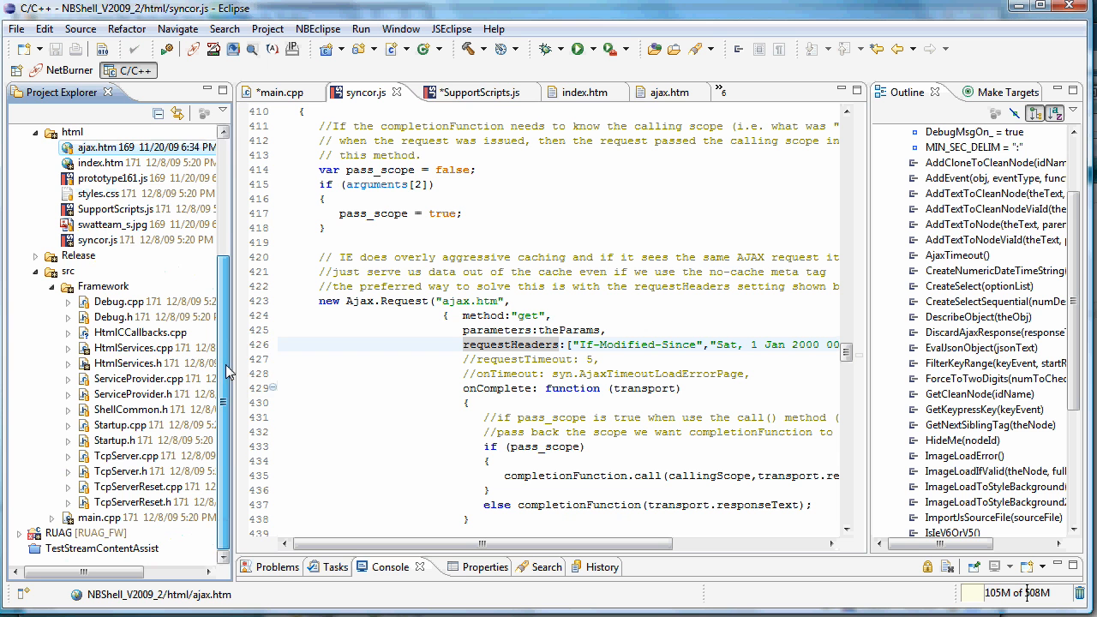
pyautogui.click(134, 348)
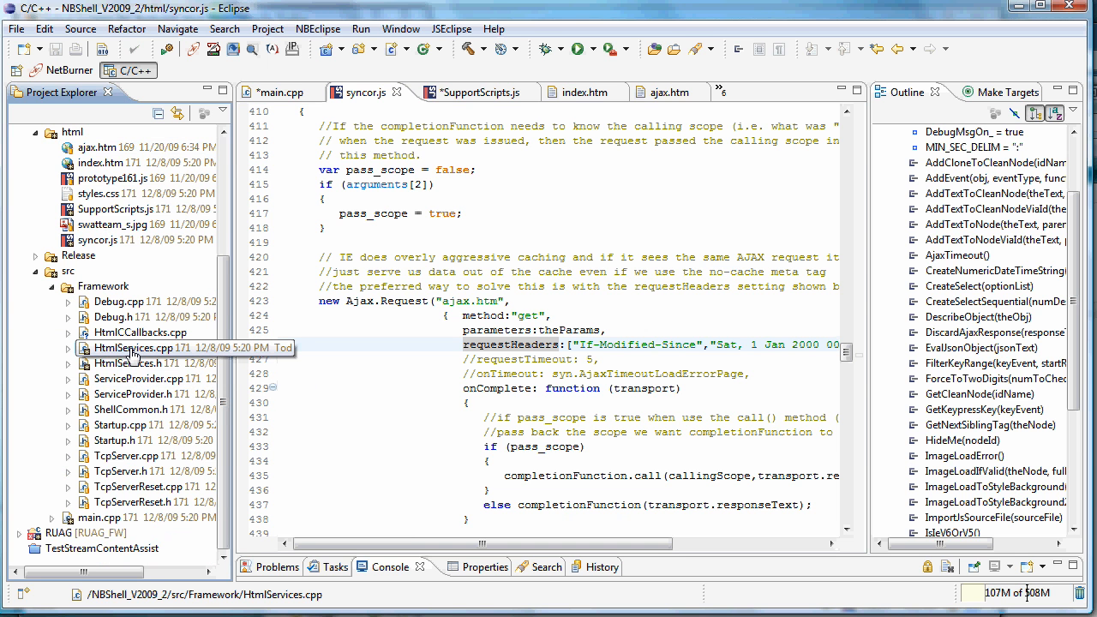
pyautogui.click(140, 332)
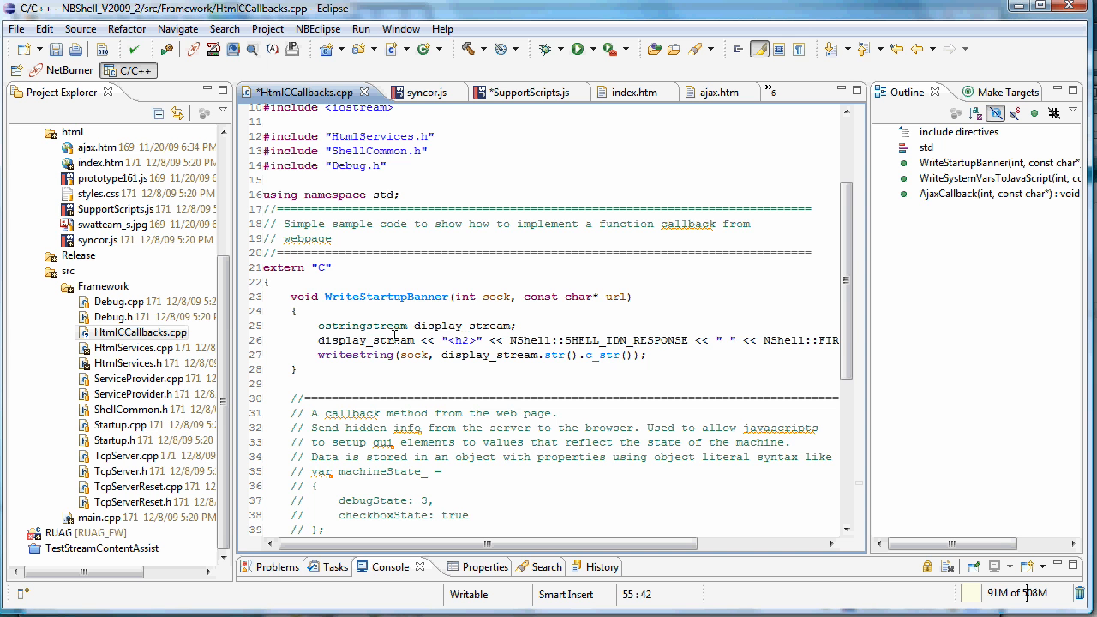
pyautogui.scroll(-3)
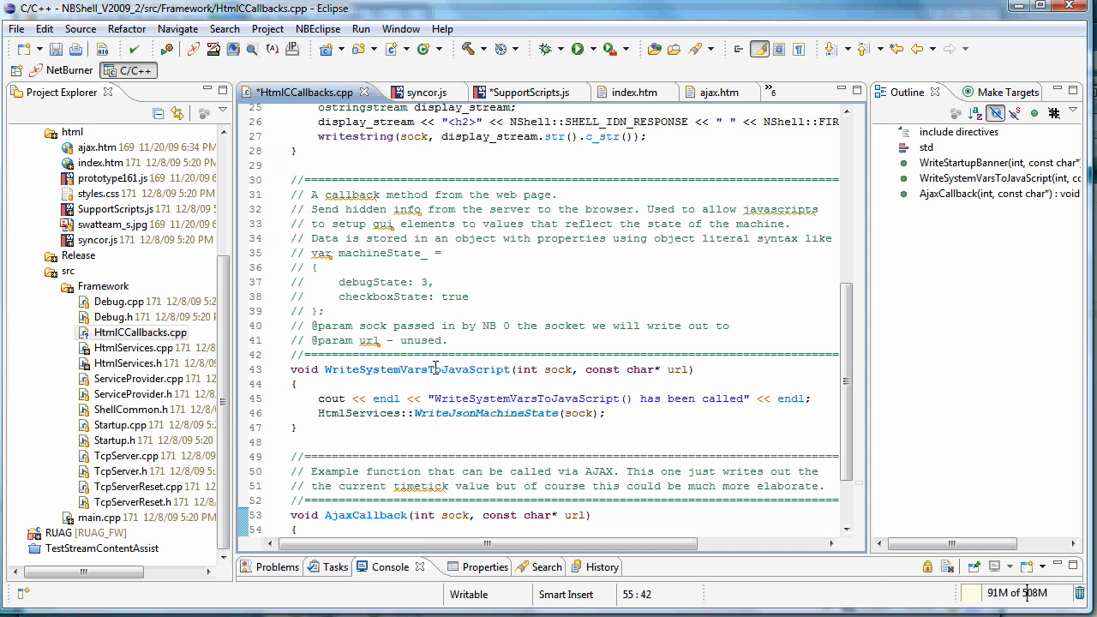
pyautogui.scroll(-3)
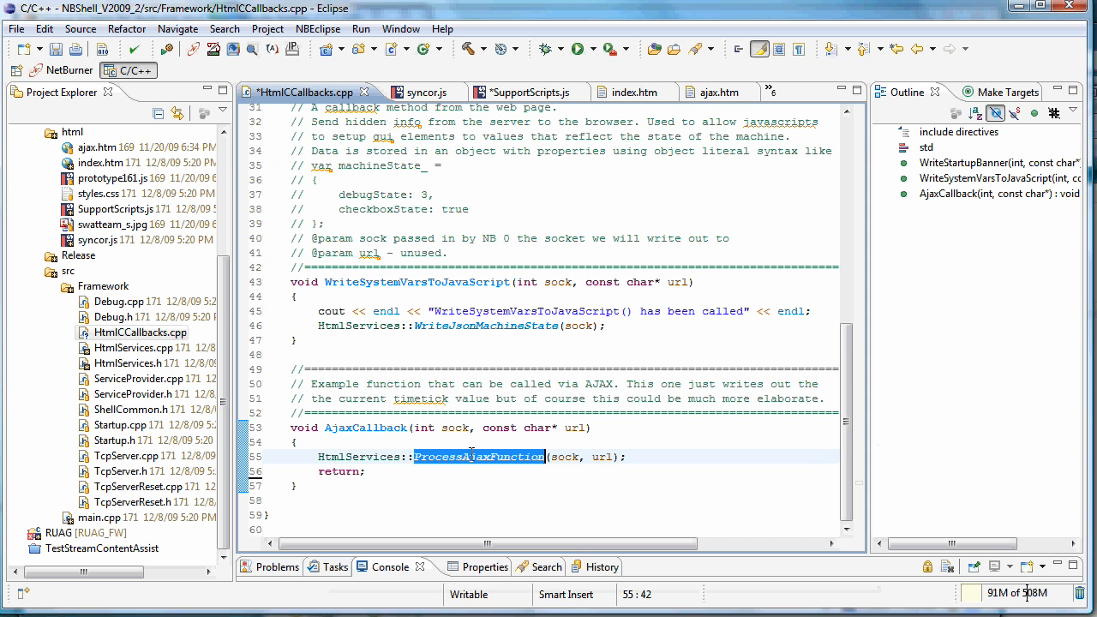
pyautogui.moveTo(480, 456)
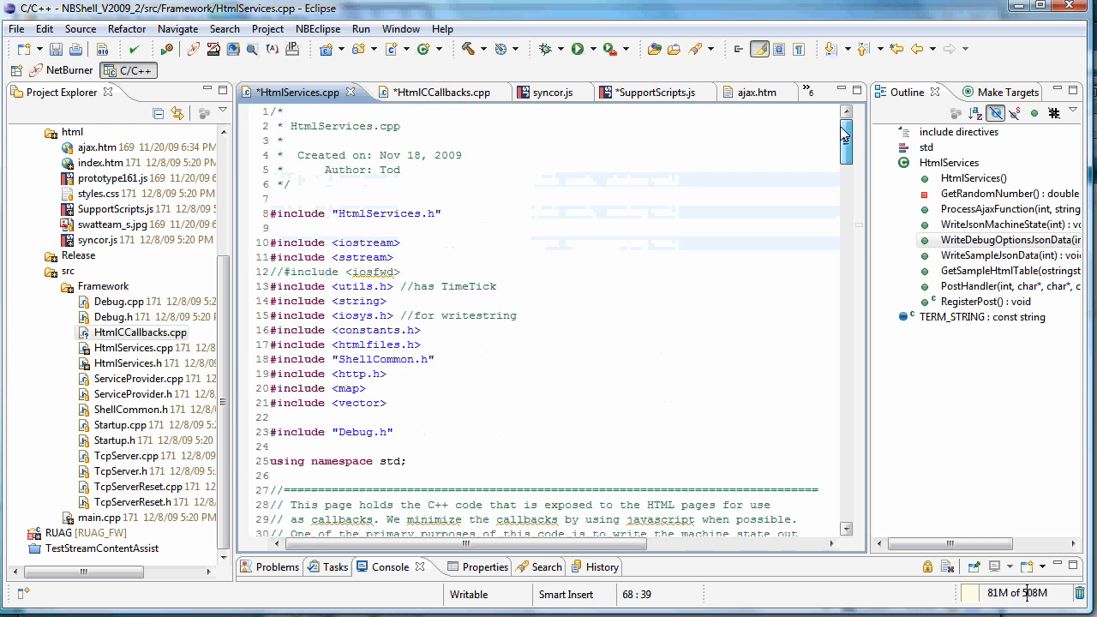
# Scroll HtmlServices.cpp through the command map registering machinestate, sampleData and debugOptions.
pyautogui.scroll(-3)
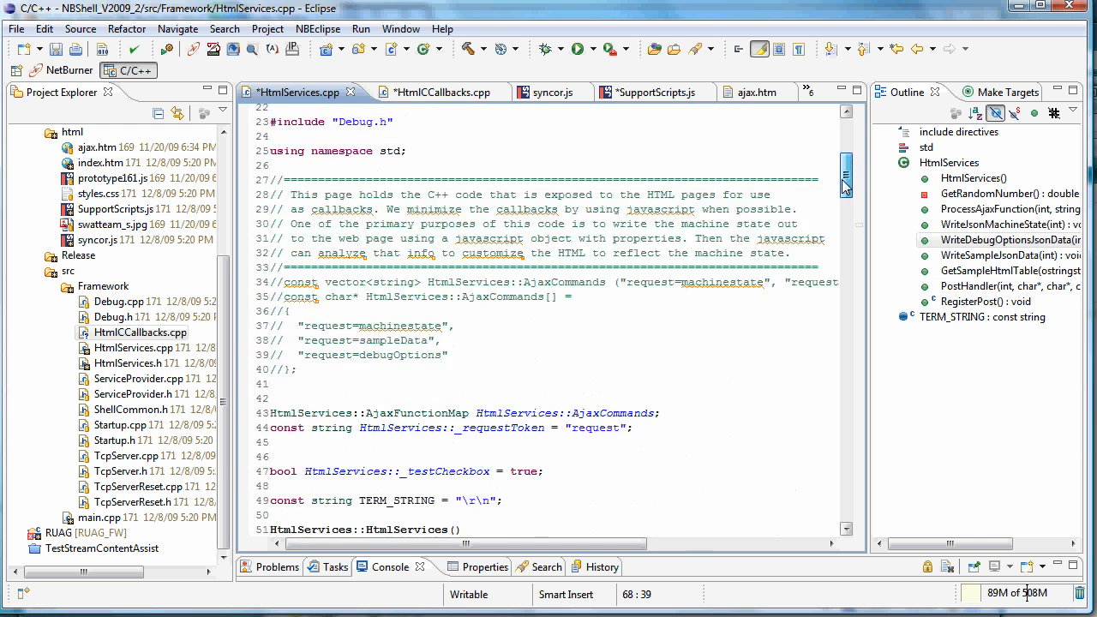
pyautogui.scroll(-3)
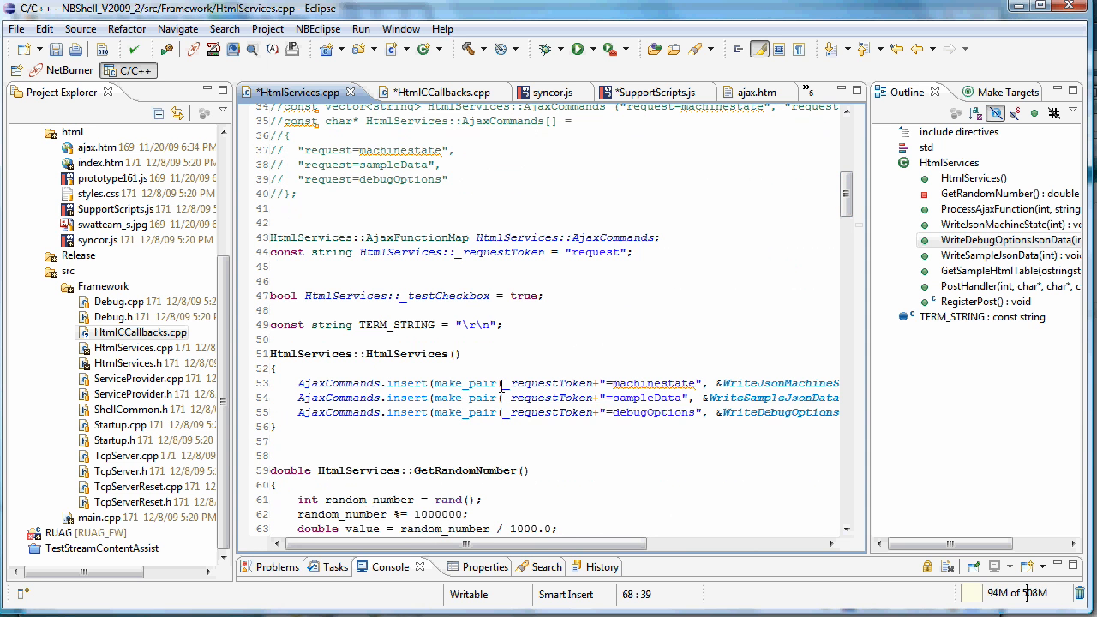
pyautogui.moveTo(579, 379)
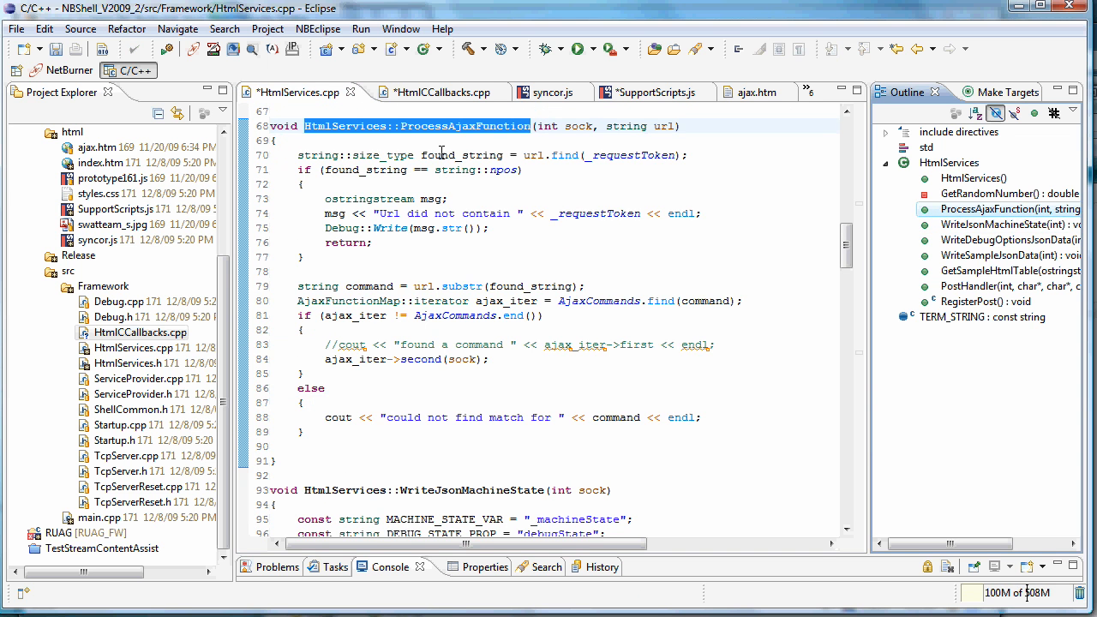
pyautogui.moveTo(514, 259)
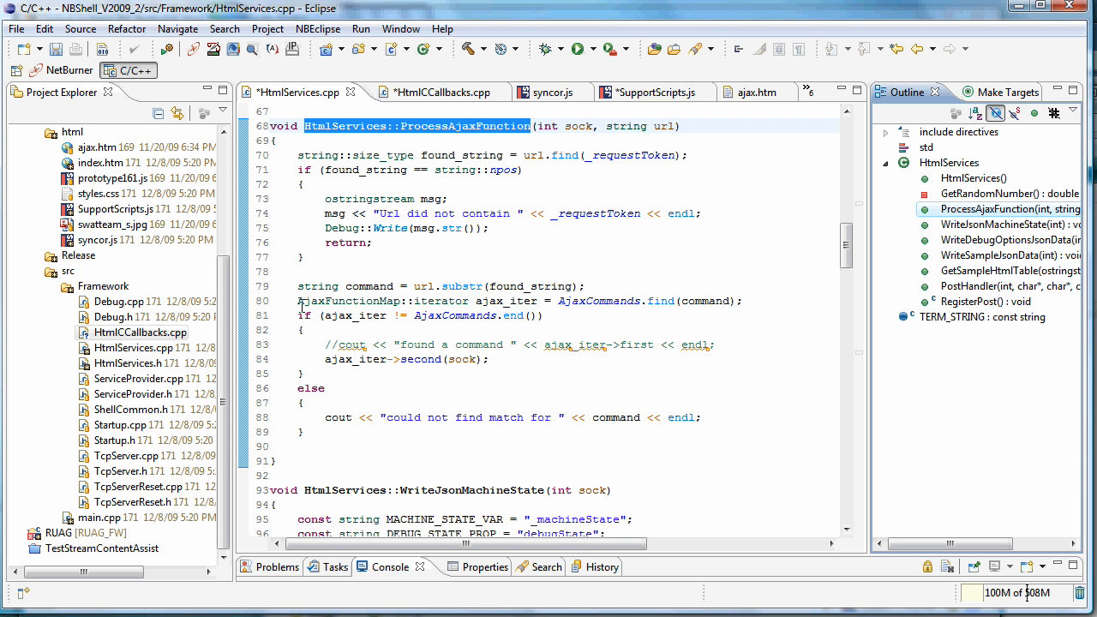
pyautogui.moveTo(325, 360)
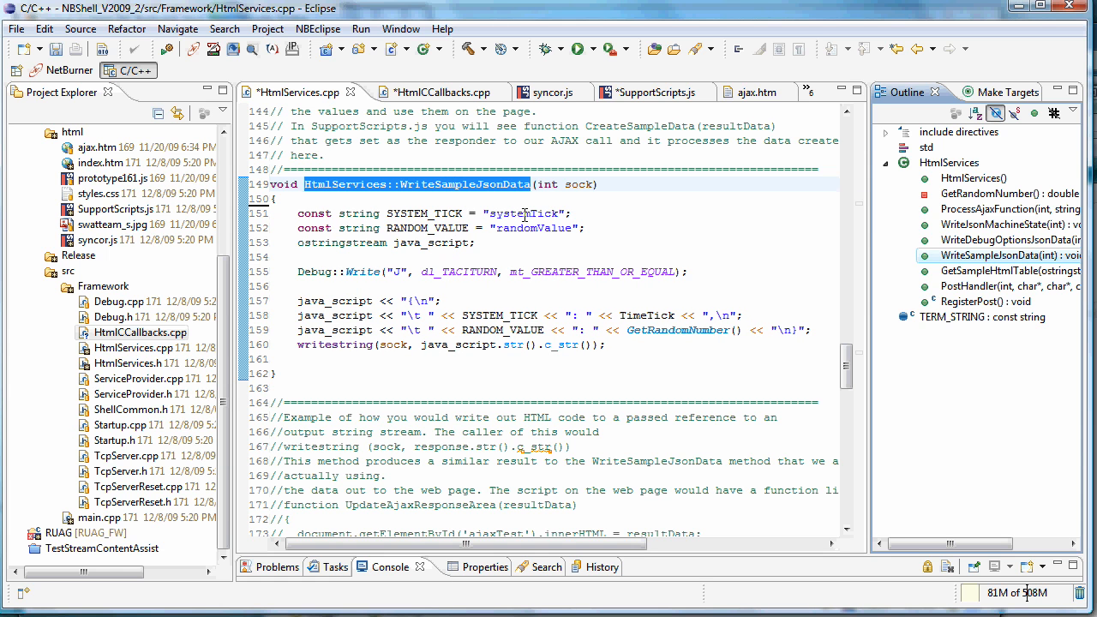
pyautogui.moveTo(528, 232)
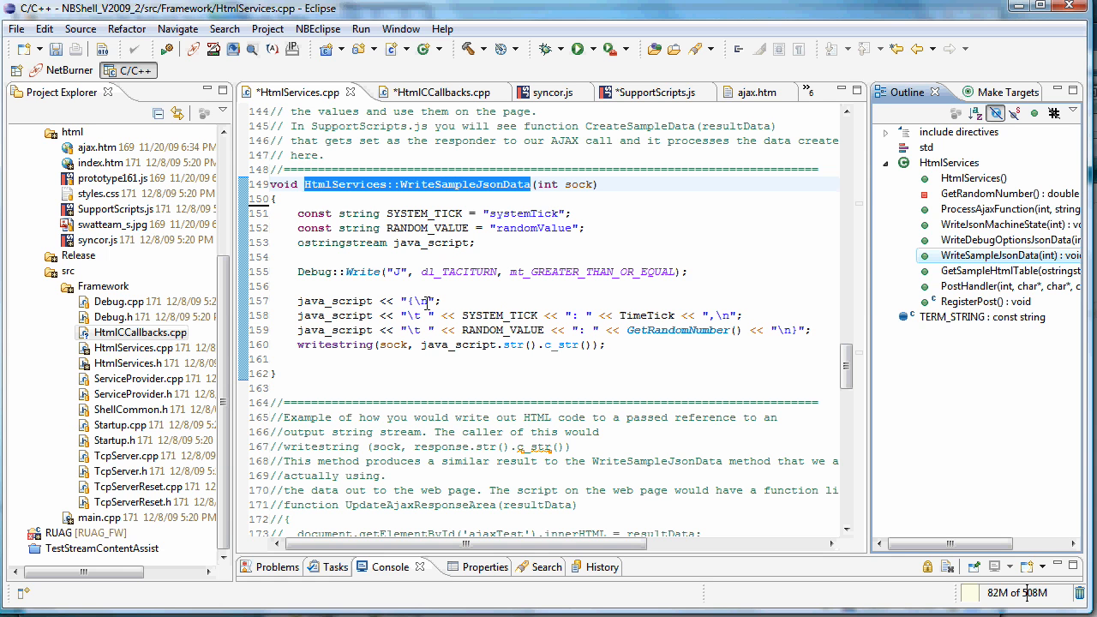
pyautogui.moveTo(433, 329)
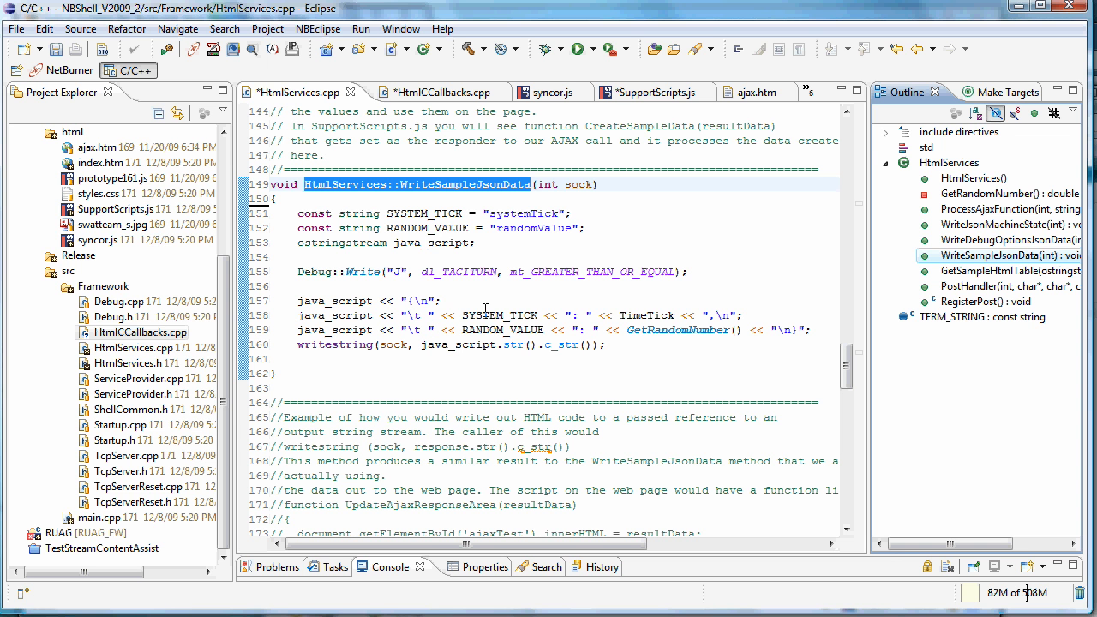
pyautogui.moveTo(596, 315)
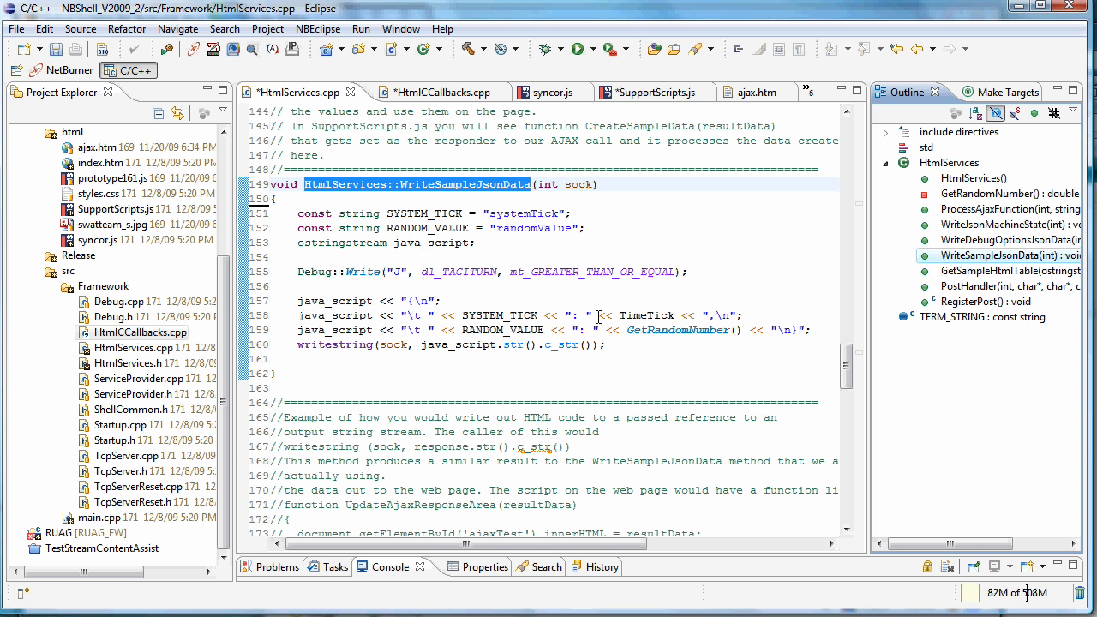
pyautogui.moveTo(647, 315)
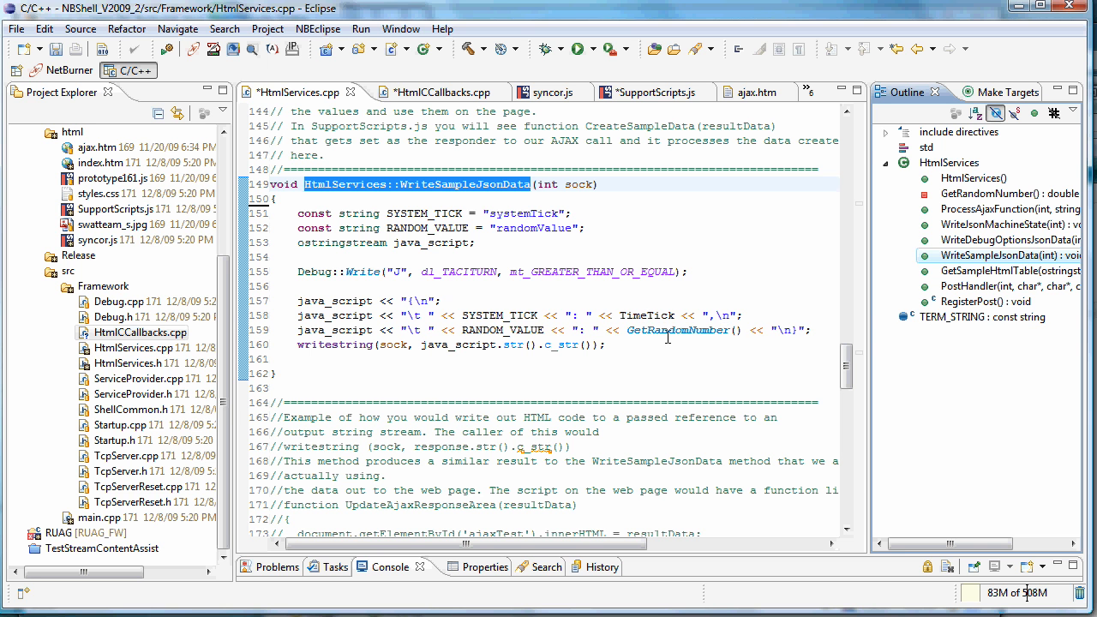
pyautogui.moveTo(677, 329)
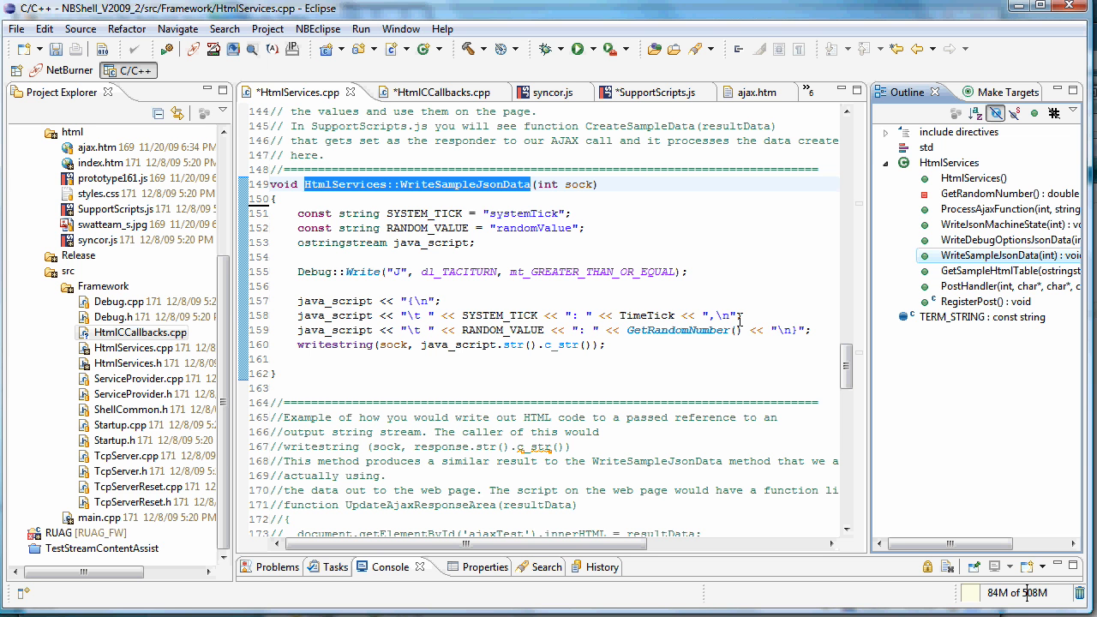
# Point at WriteSampleJsonData's systemTick output line among its JSON-writing statements.
pyautogui.click(711, 315)
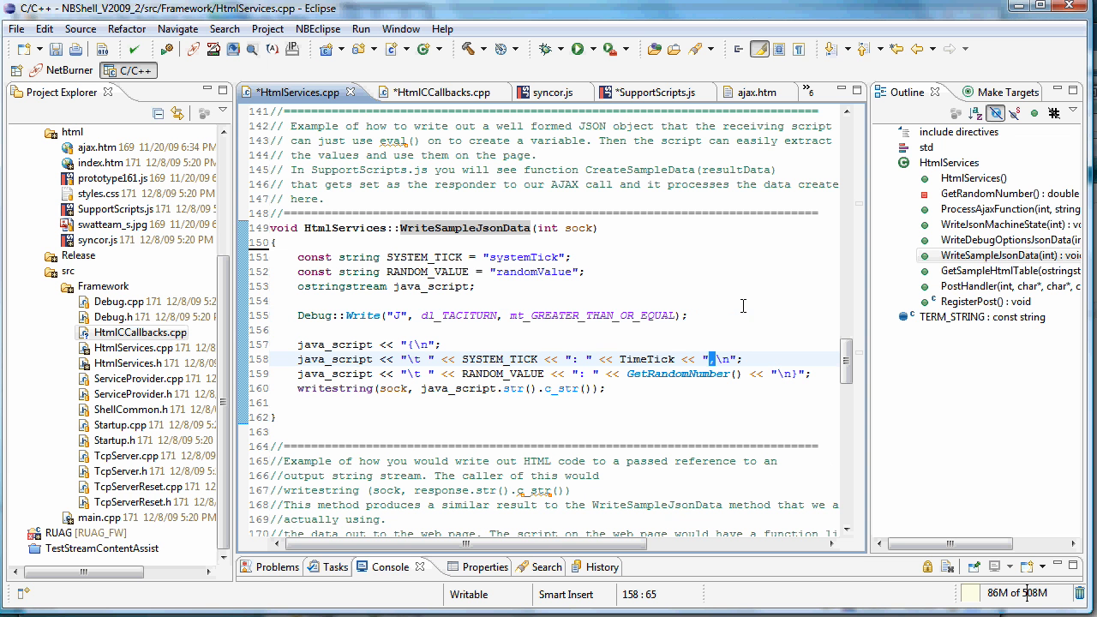
pyautogui.moveTo(696, 271)
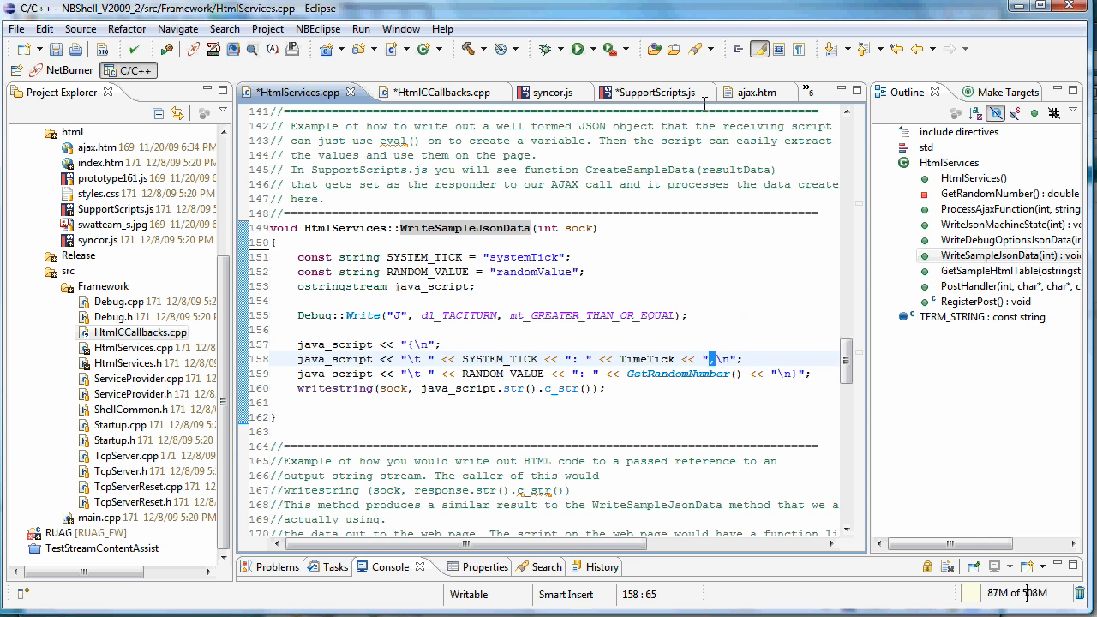
pyautogui.moveTo(811, 92)
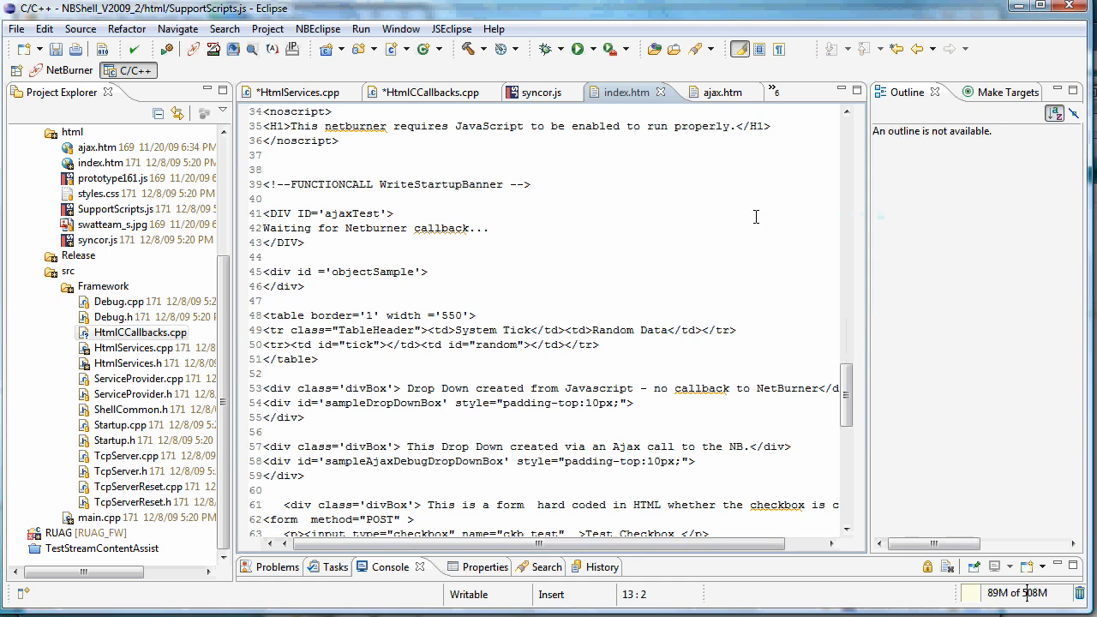
# Show CreateSampleData in SupportScripts.js reading systemTick and randomValue into page elements.
pyautogui.click(642, 93)
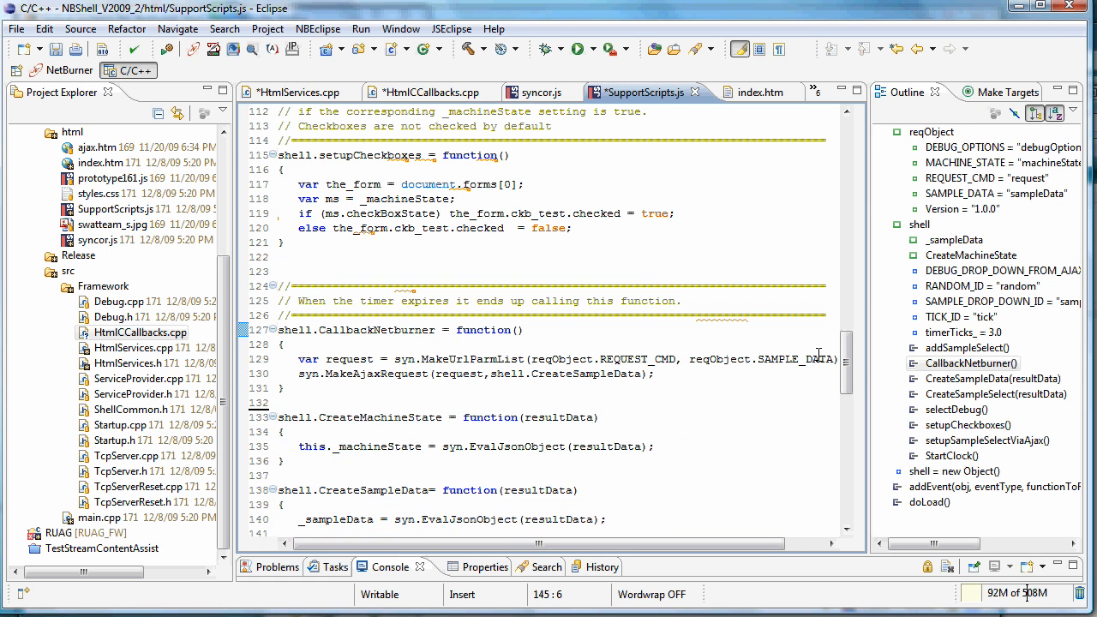
pyautogui.click(970, 364)
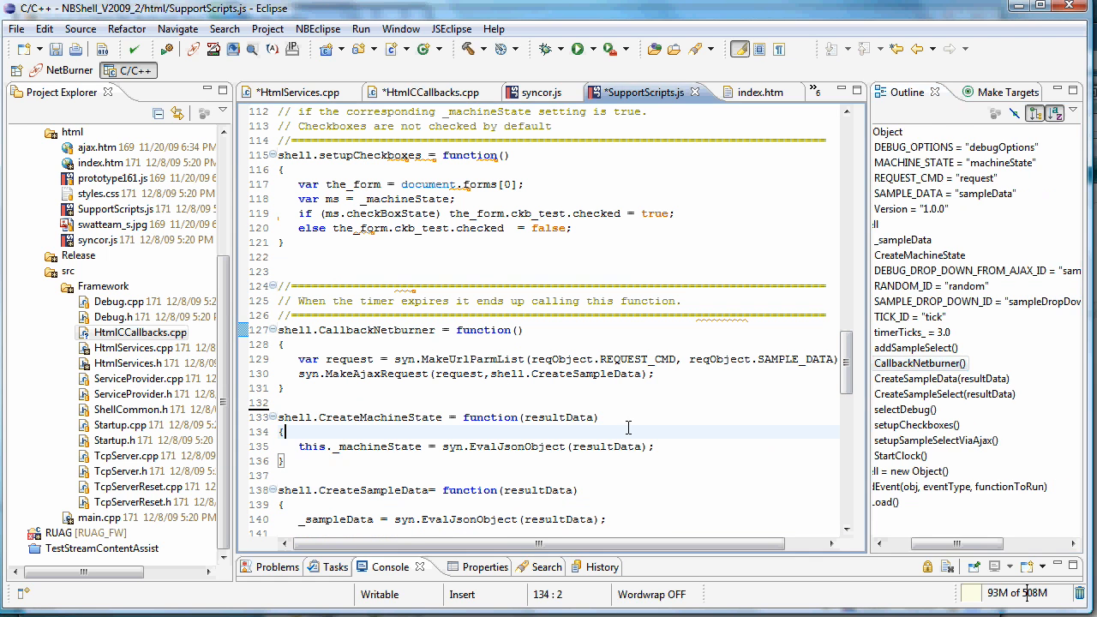
pyautogui.scroll(-3)
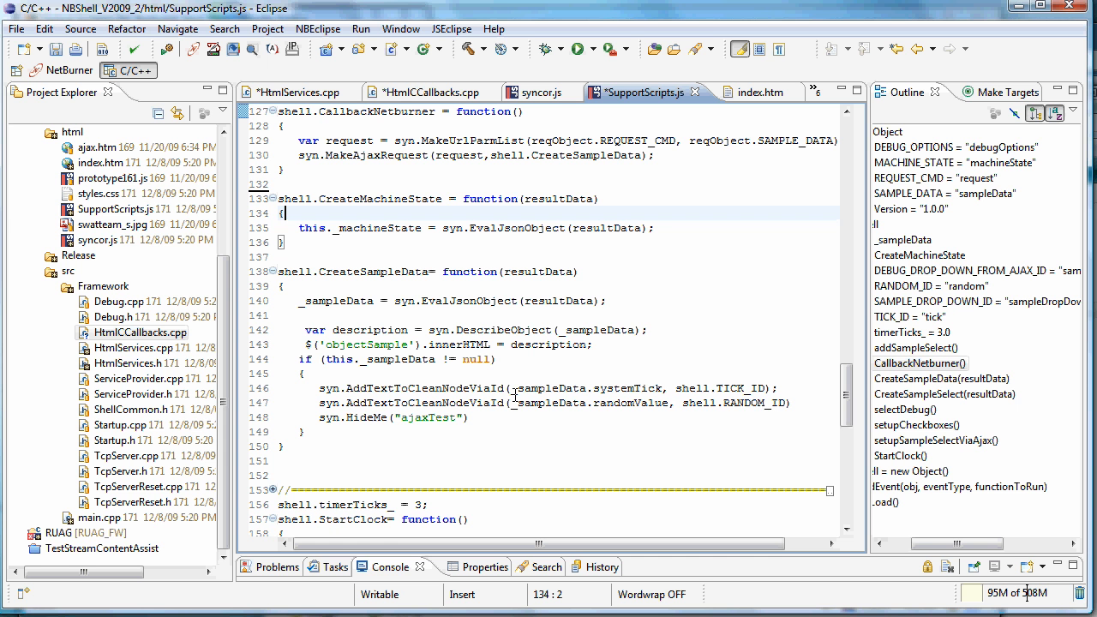
pyautogui.moveTo(598, 384)
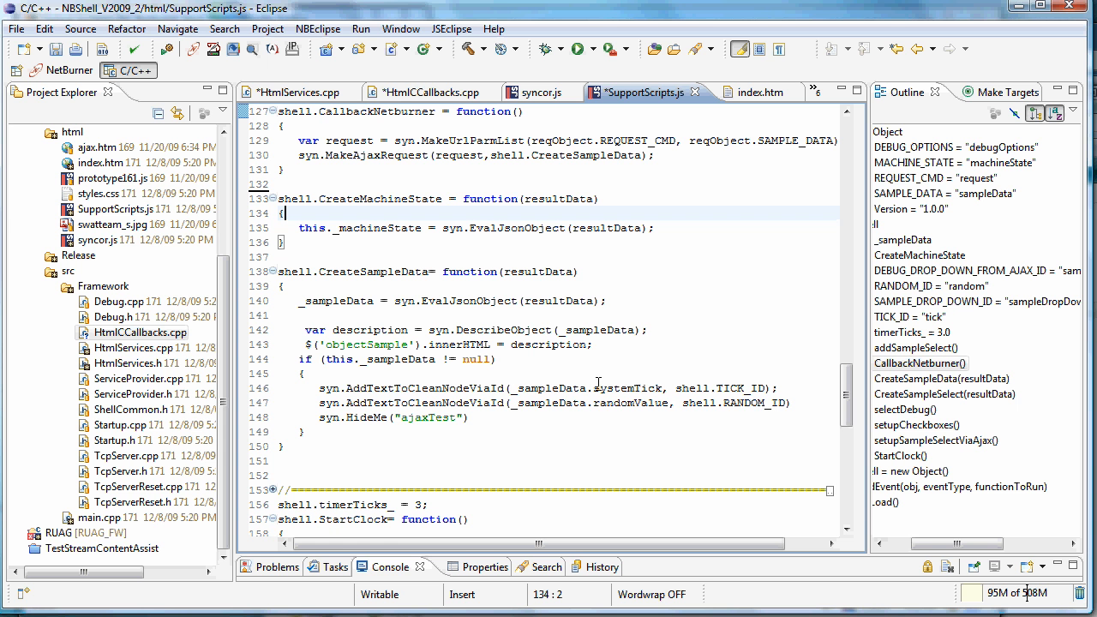
pyautogui.moveTo(641, 385)
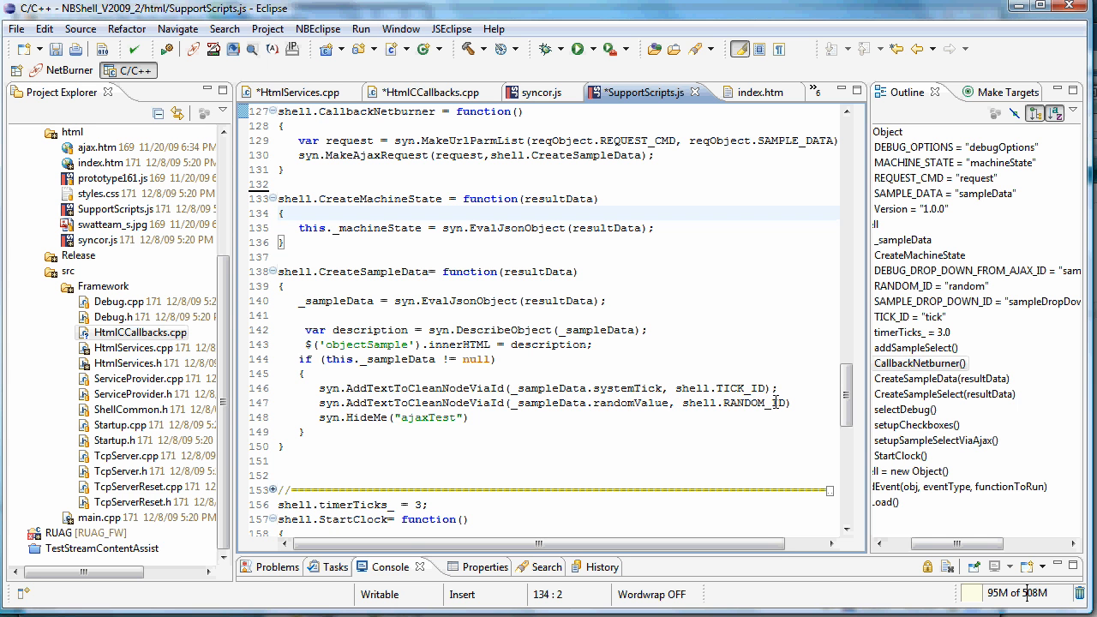
pyautogui.moveTo(706, 429)
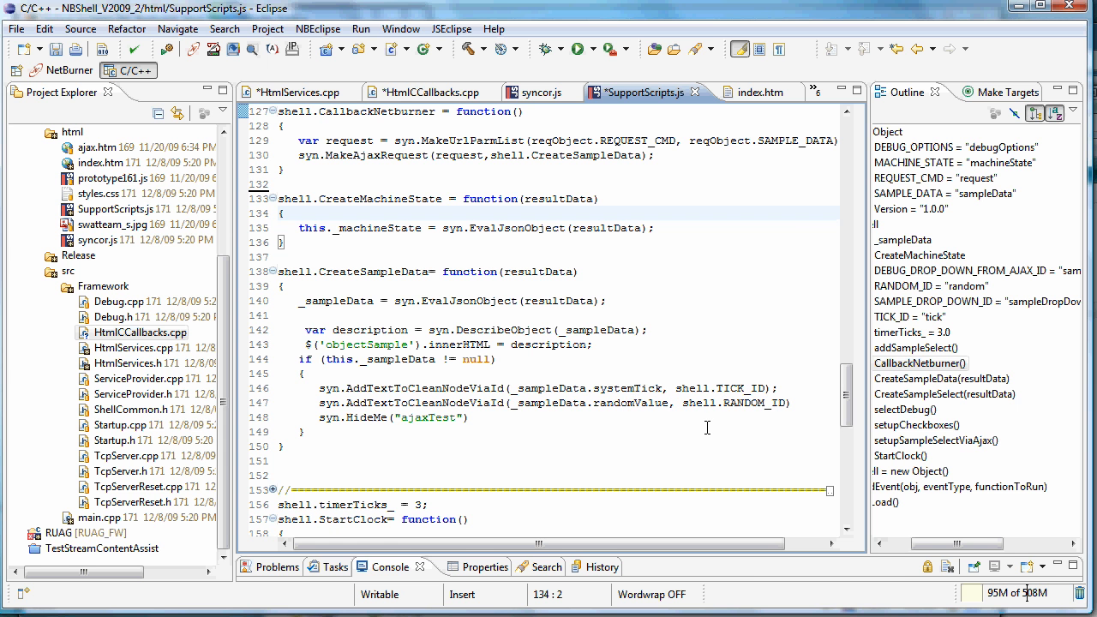